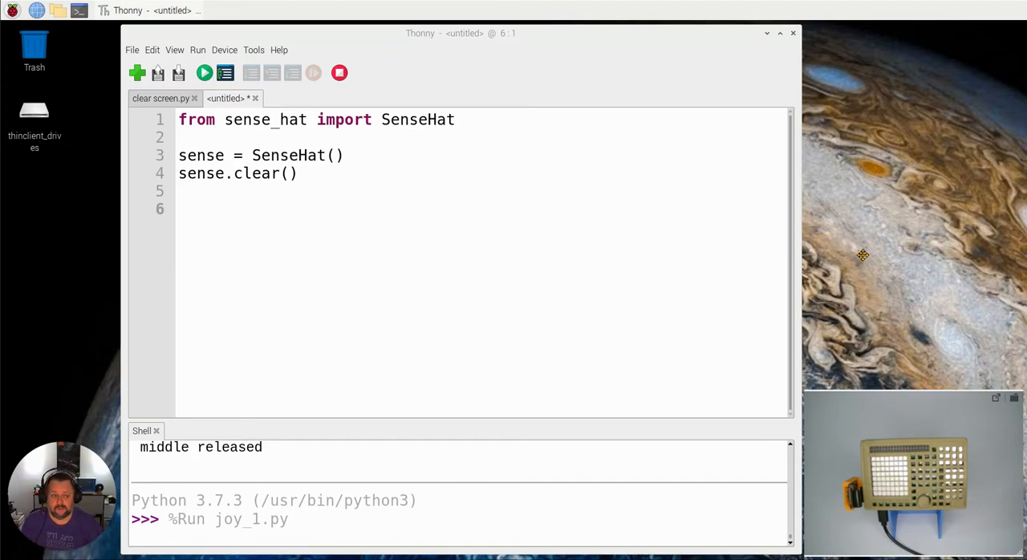
mouse_move(197, 217)
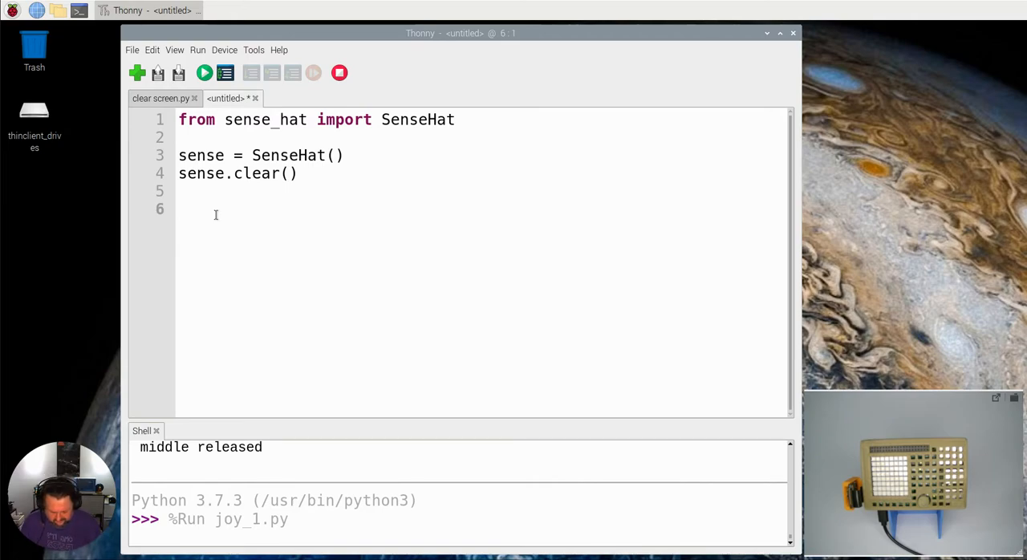
- Add a '# define function' comment and a red() function calling sense.clear(255,0,0)
text(#)
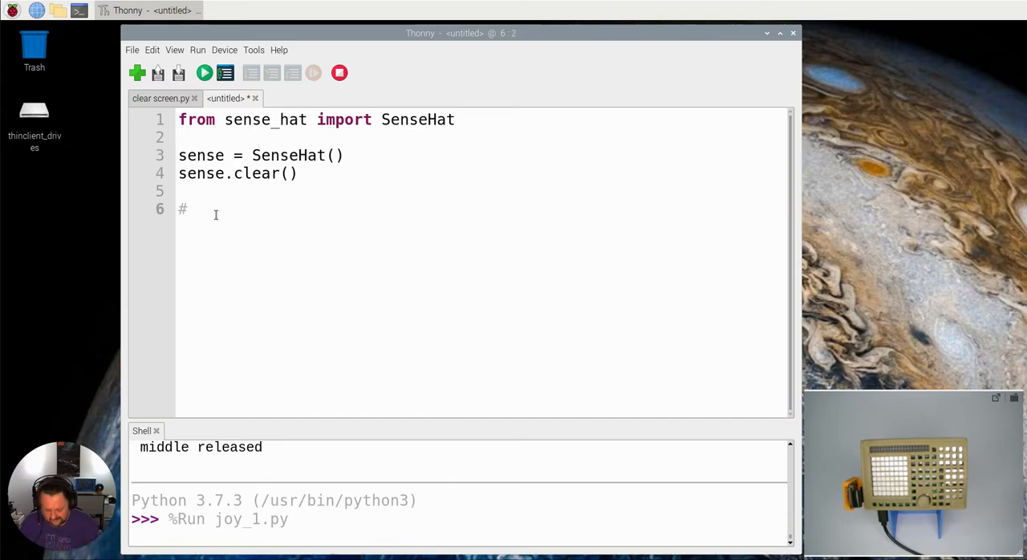
text(define function)
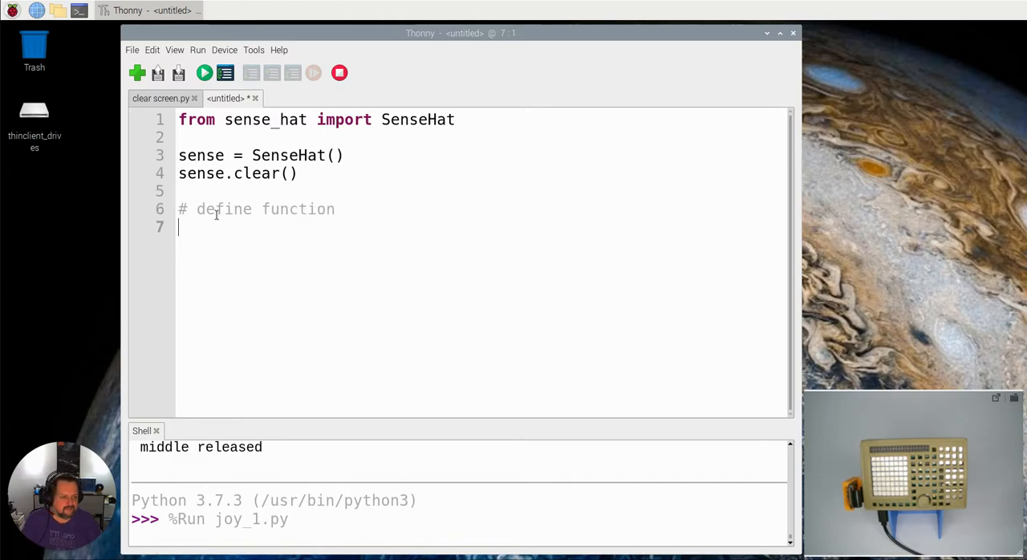
text(de)
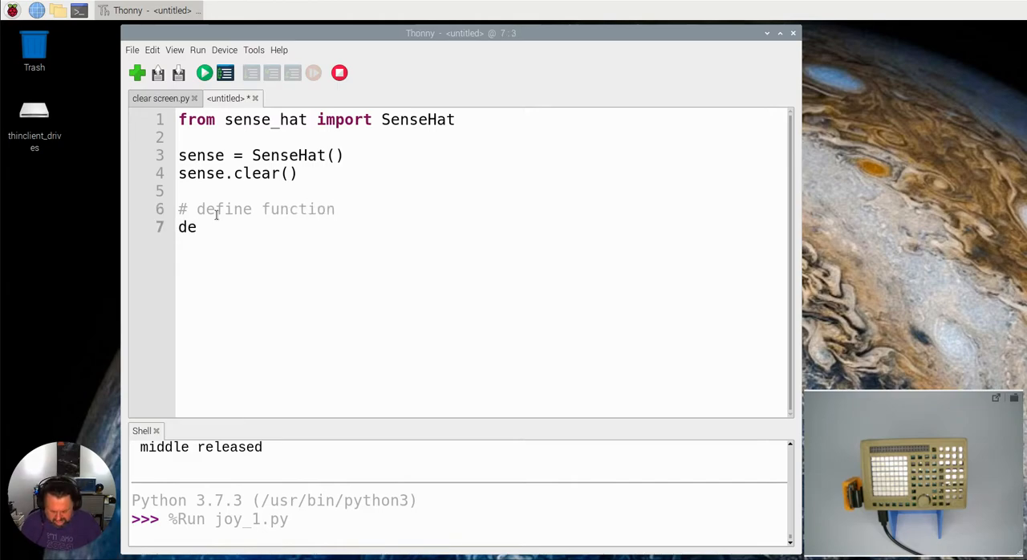
text(f)
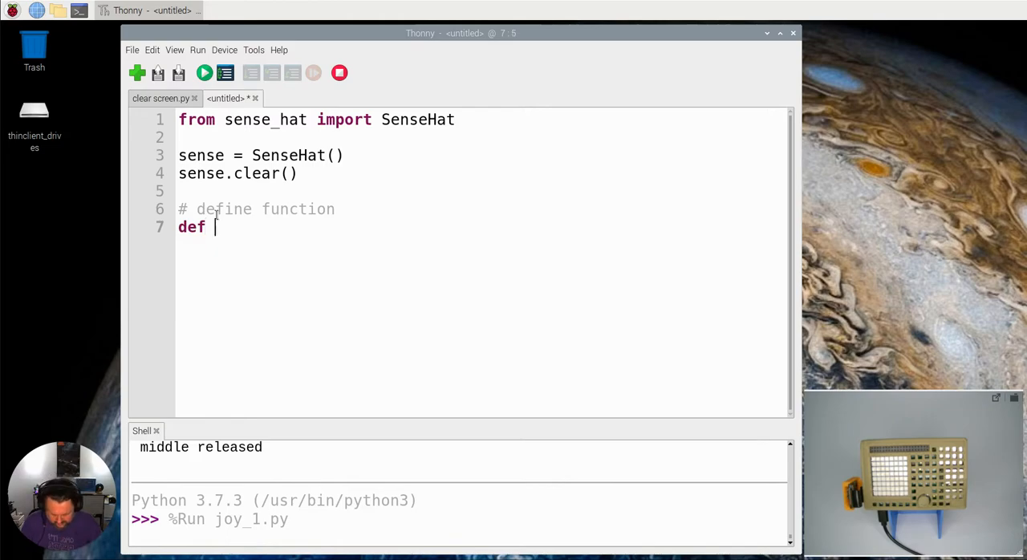
text(red():)
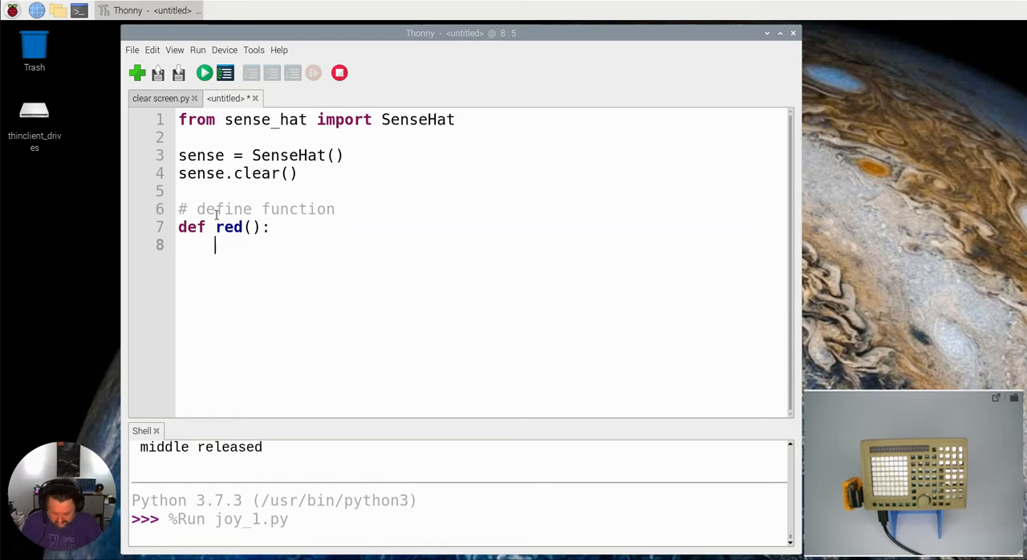
text(sense.clea)
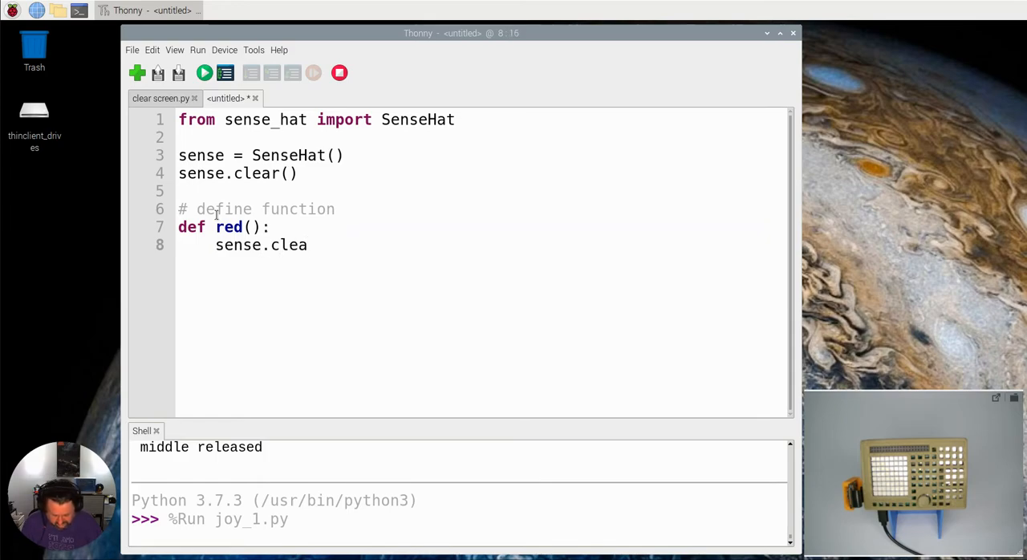
text(r()
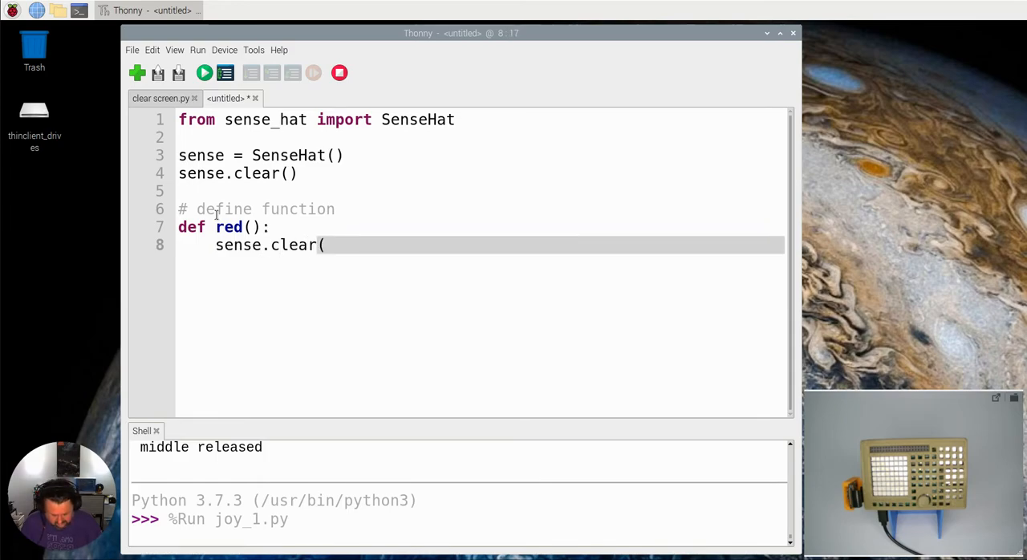
text(21)
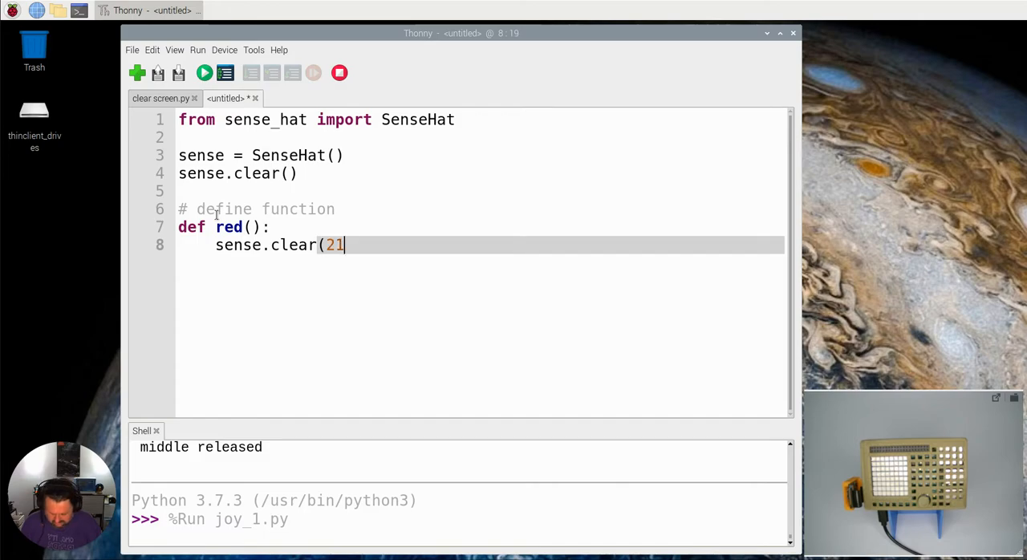
text(55,0,0,)
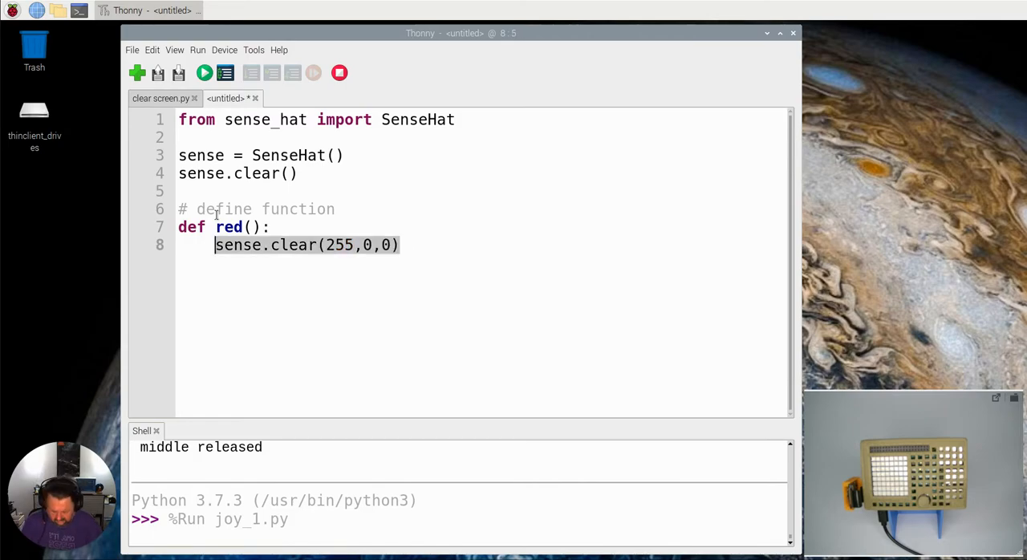
key(Return)
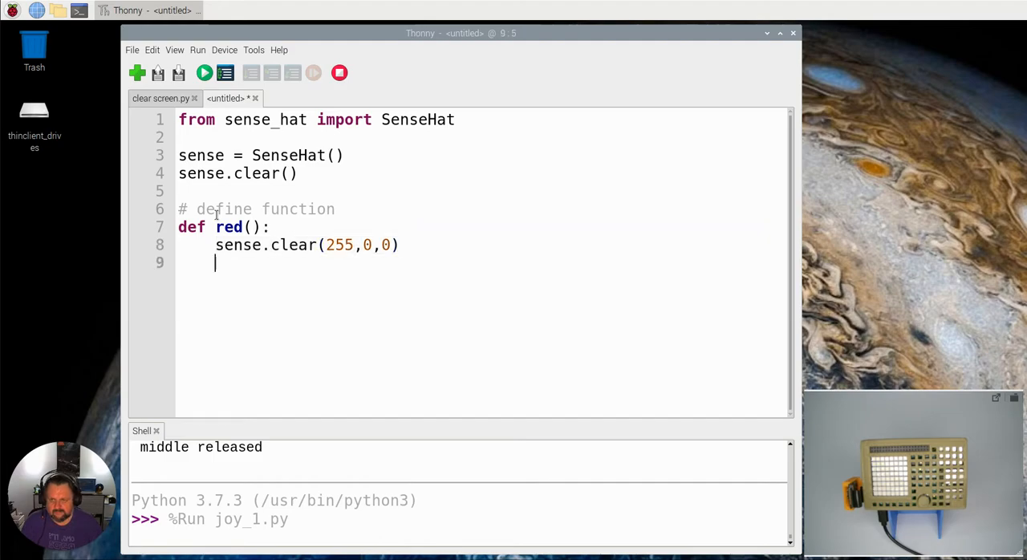
- Write a blue() function that fills the display with 0,0,255
text(def)
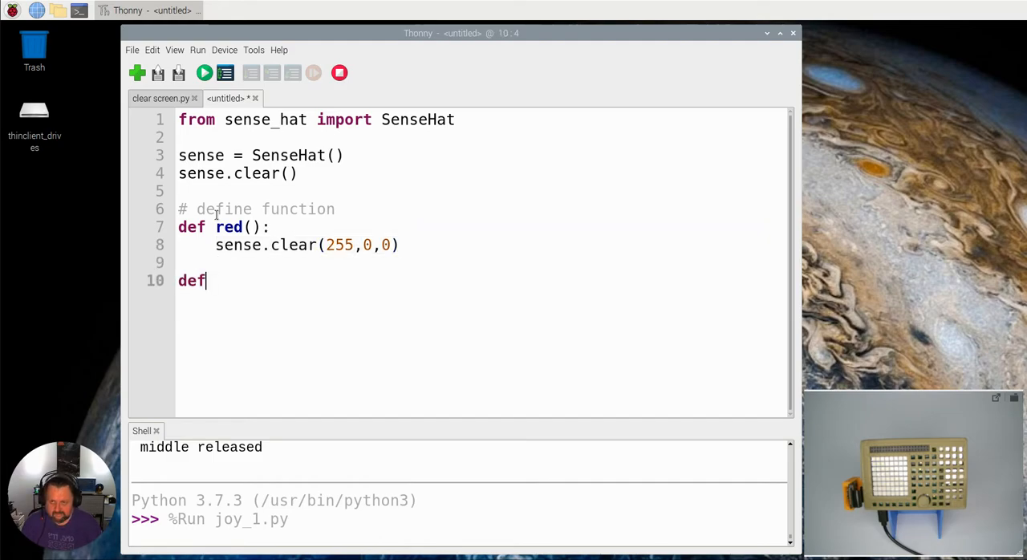
text(" ")
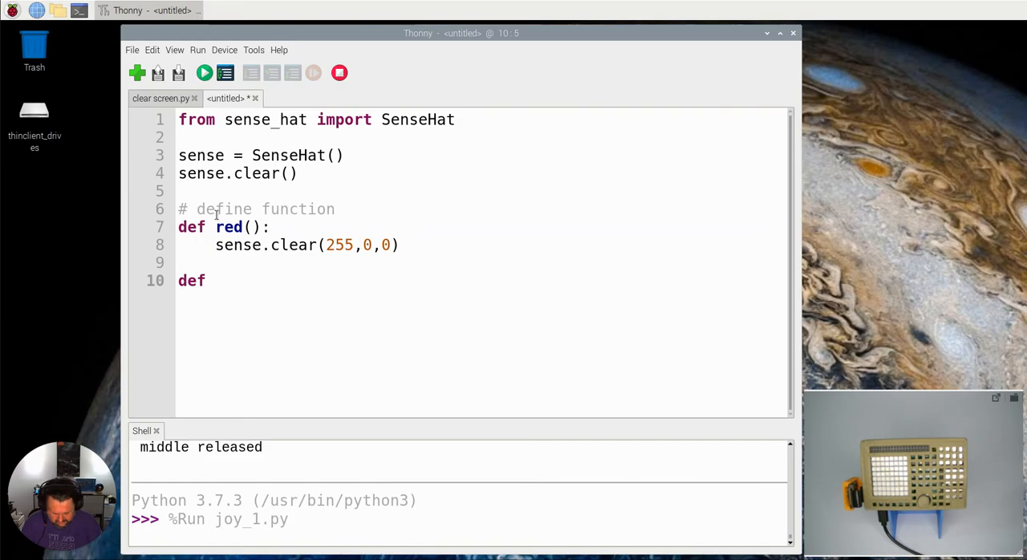
text(blue()
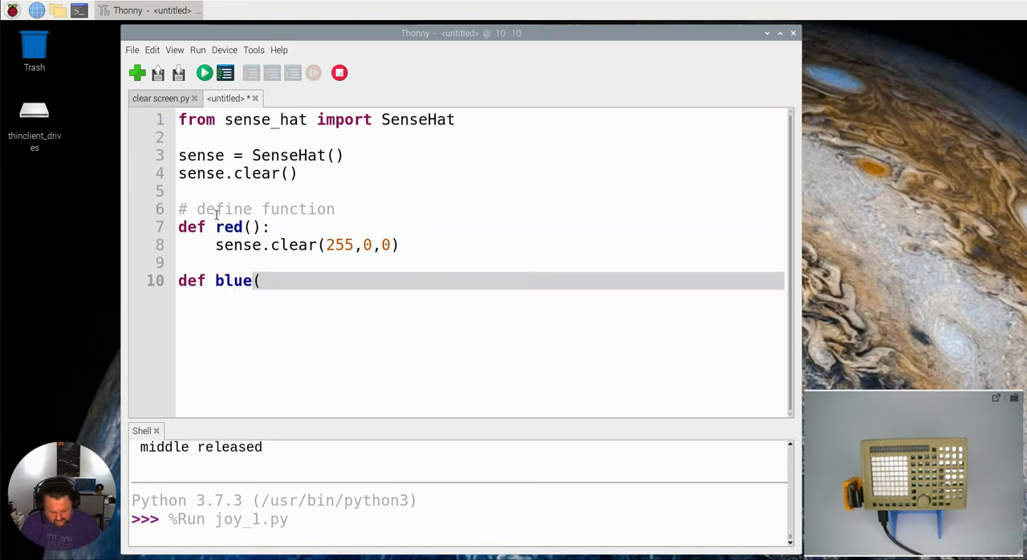
text():)
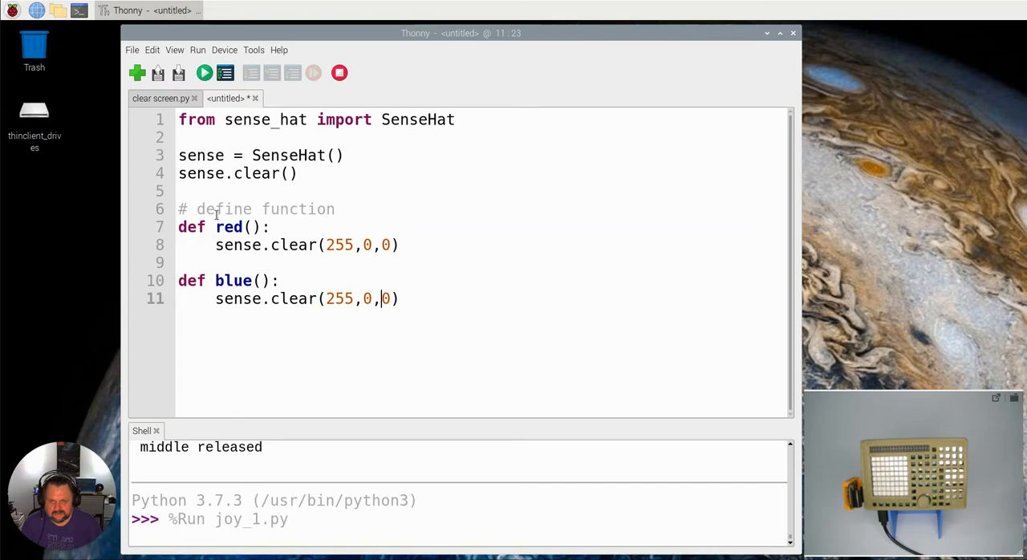
text(2)
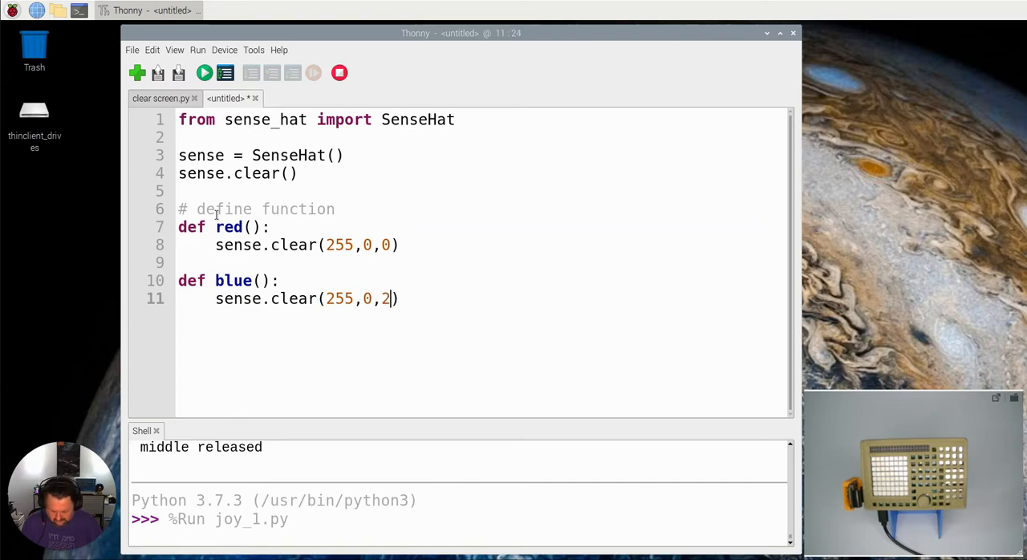
text(55)
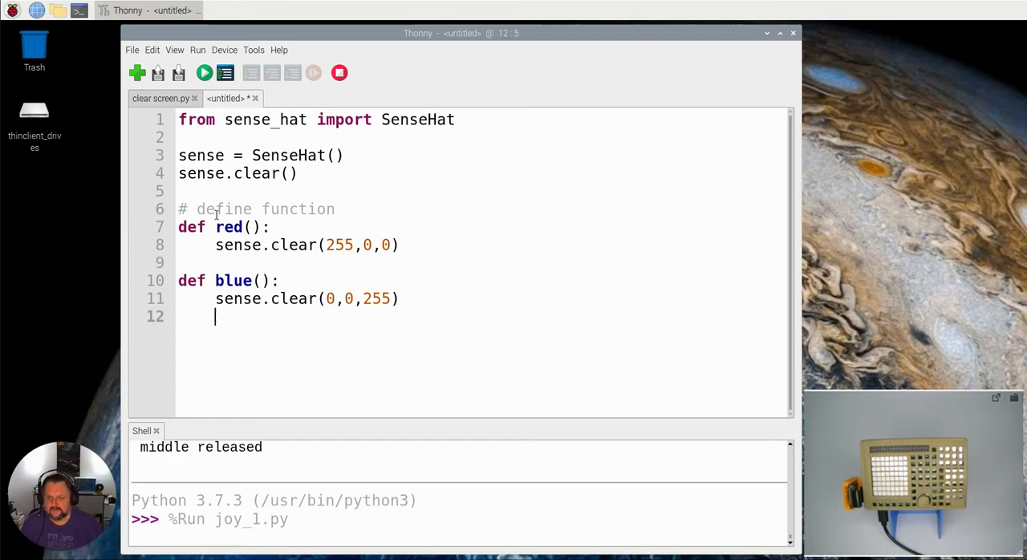
text(sense.clear(255,0,0))
text(de)
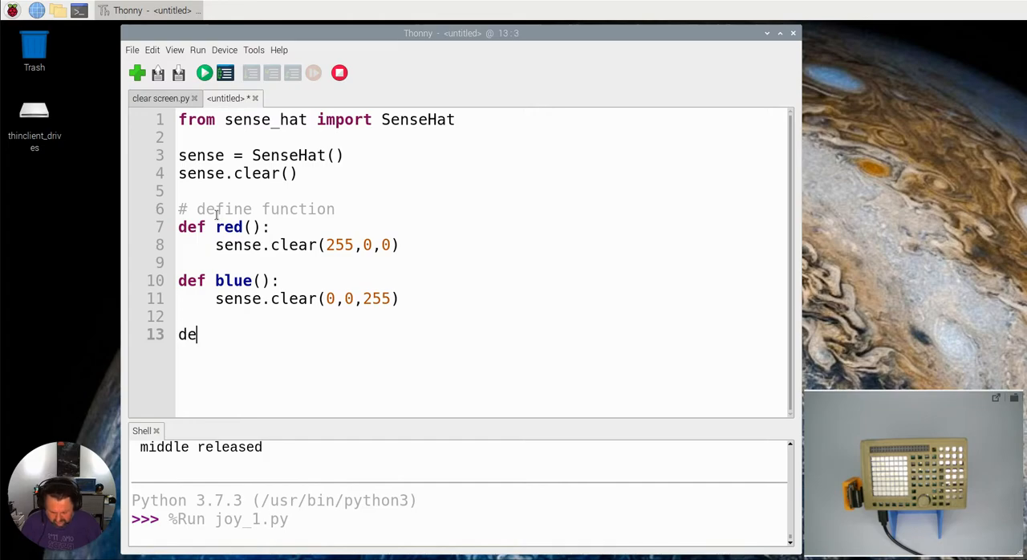
- Write a green() function that fills the display with 0,255,0
text(f g)
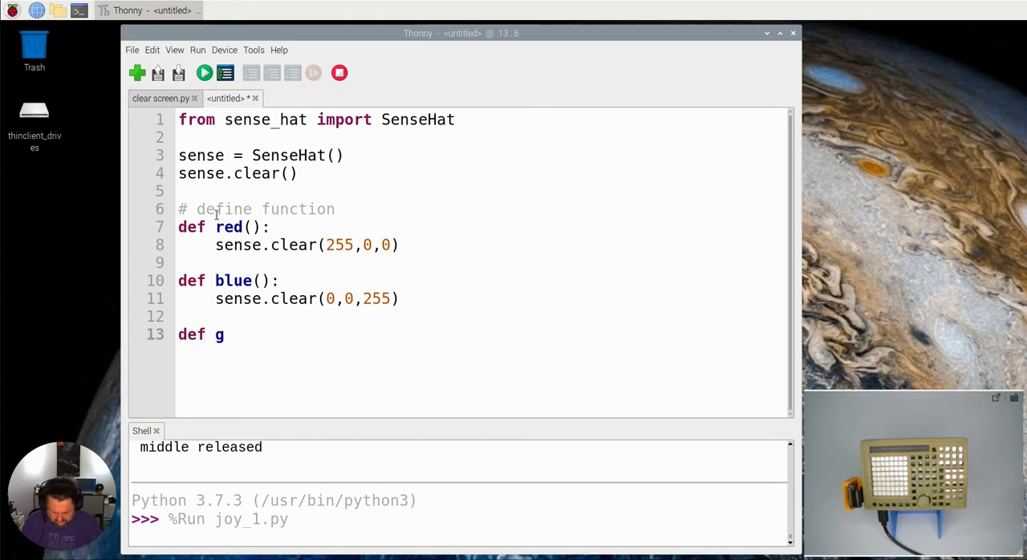
text(ree())
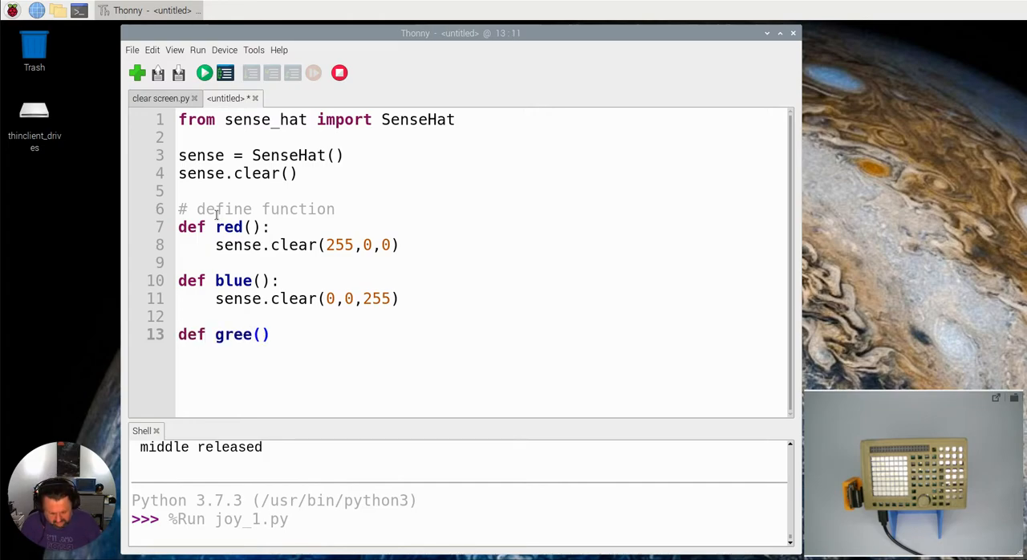
key(Return)
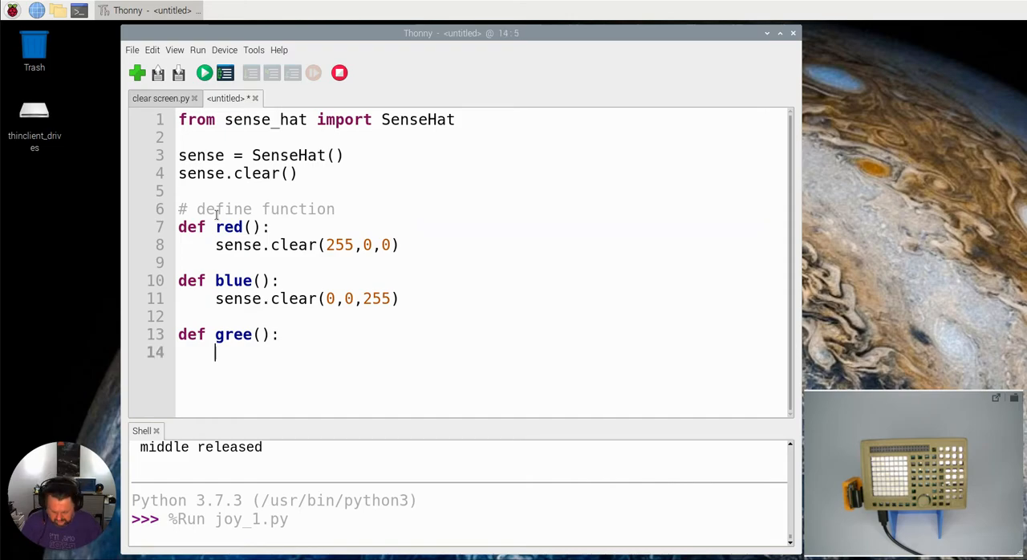
text(sense.clear(255,0,0))
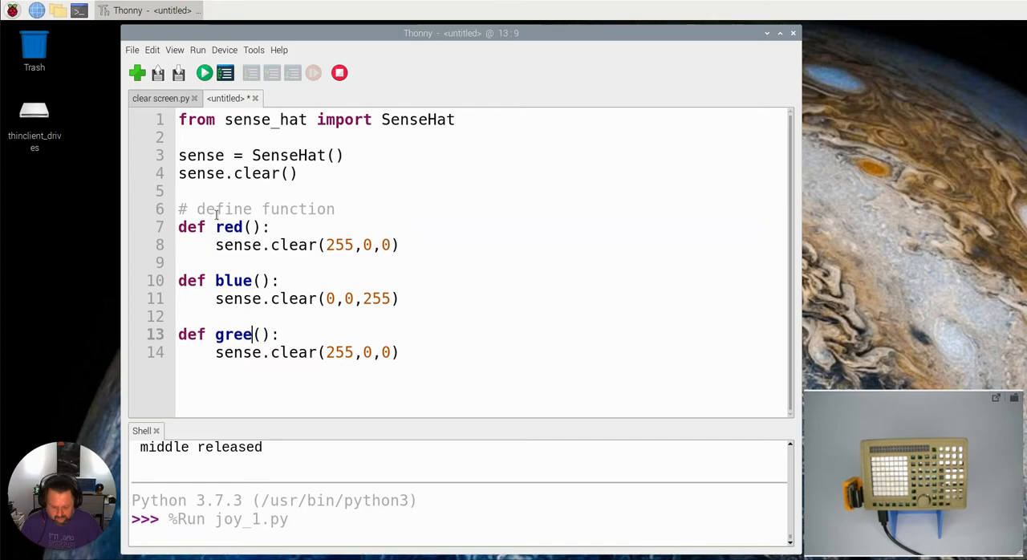
text(n)
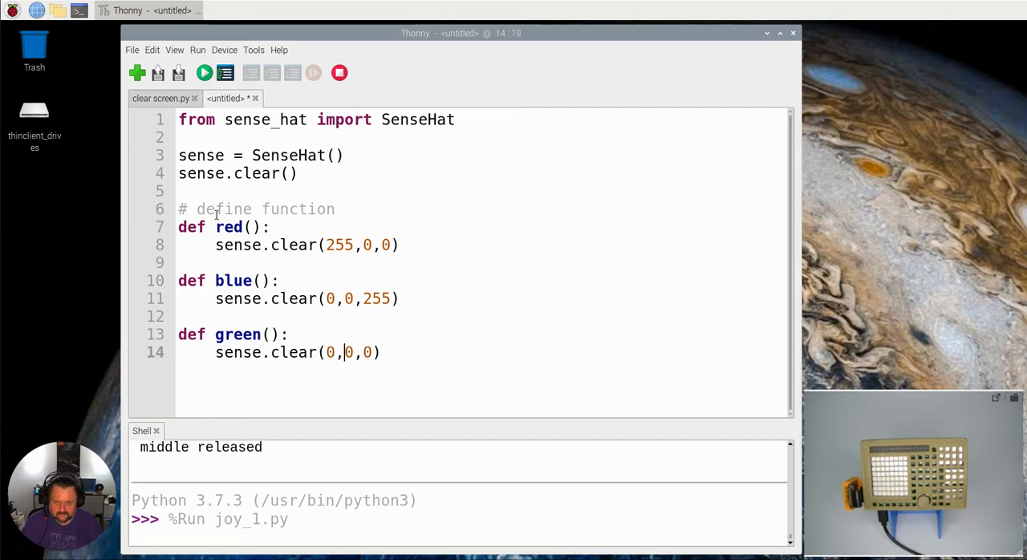
text(255)
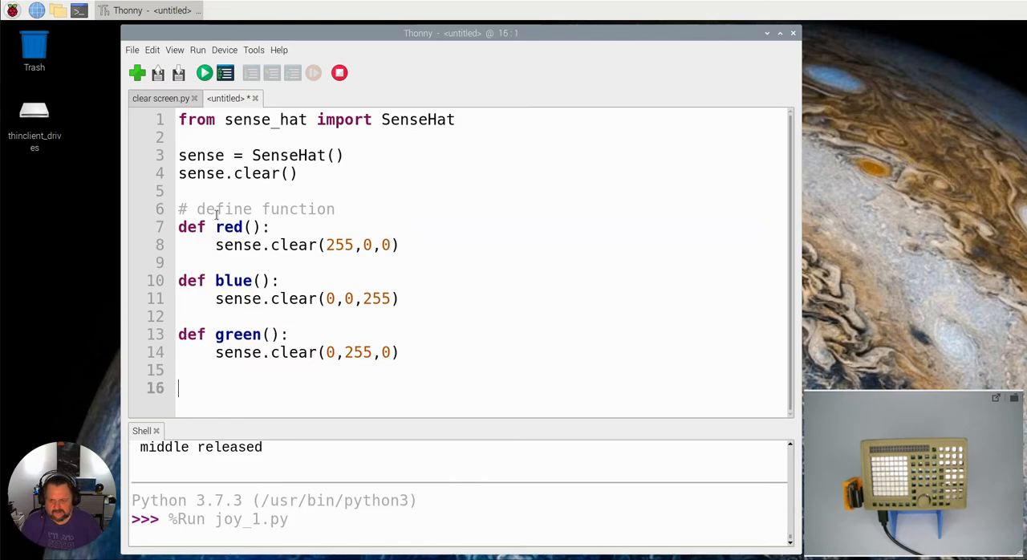
- Write a yellow() function whose body is sense.clear(255,255,0)
text(def)
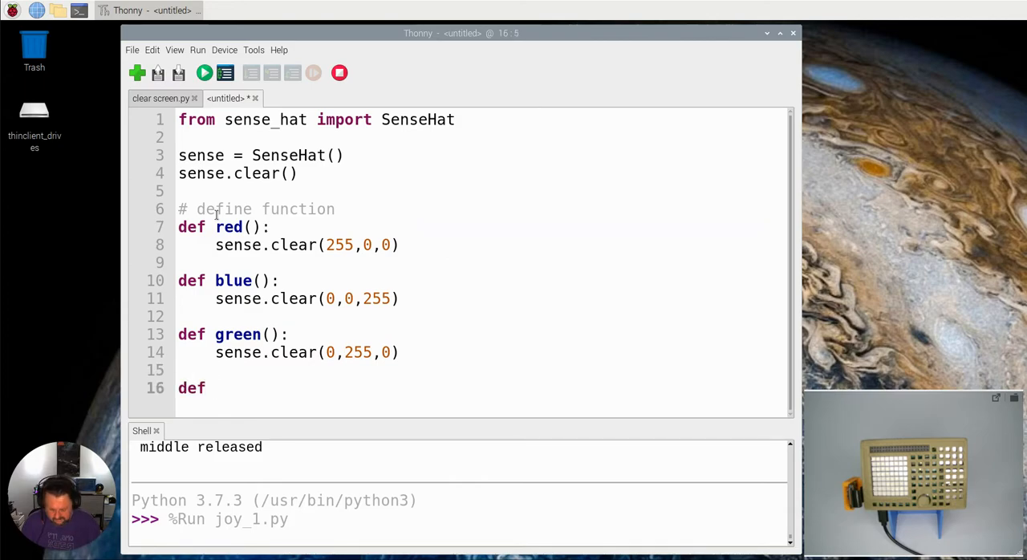
text(yerl)
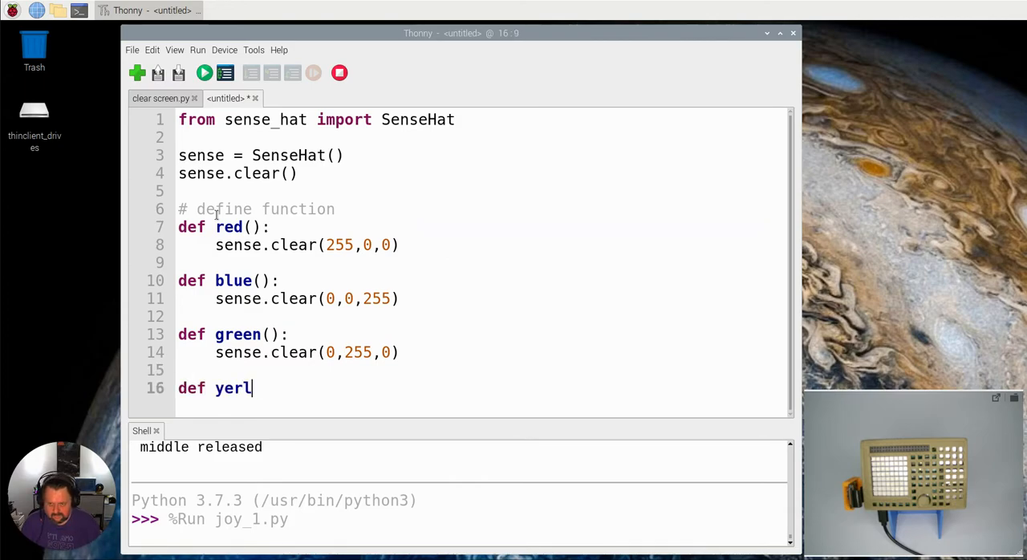
text(low)
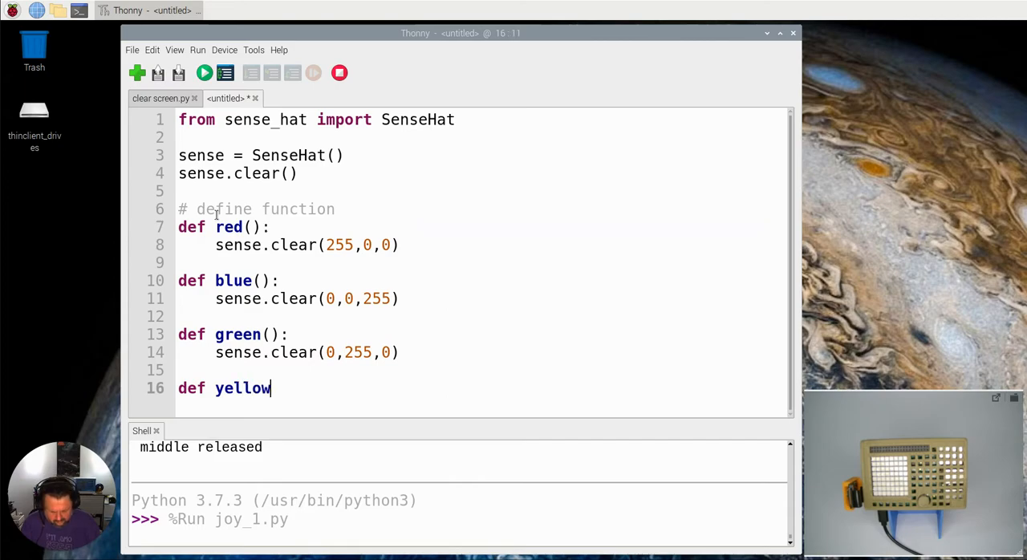
text(():)
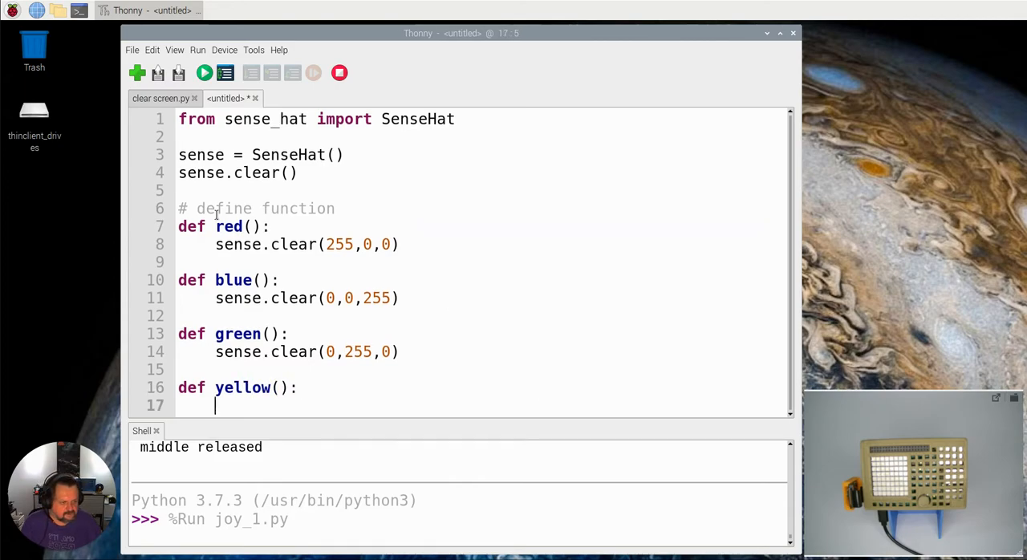
text(s)
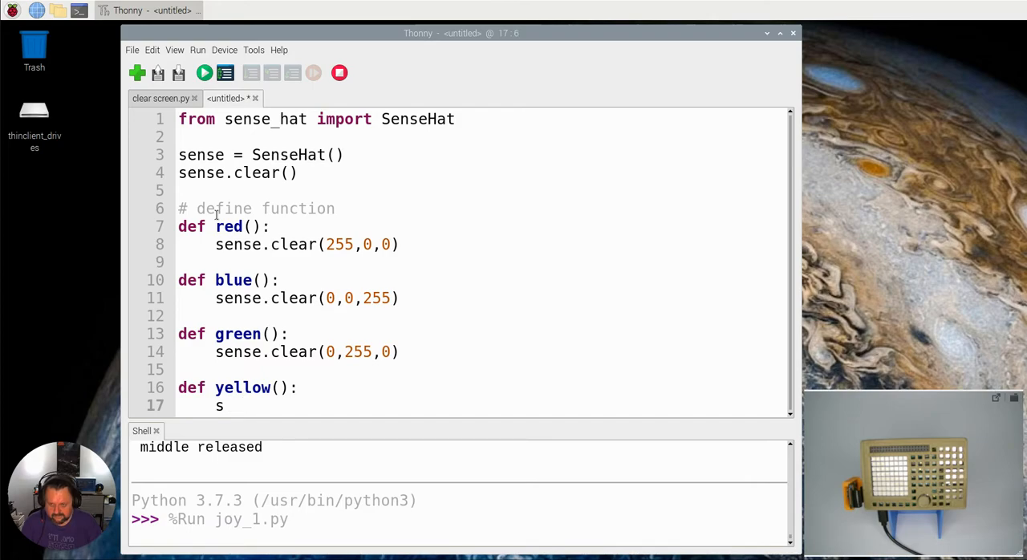
text(ense.clear(255,0,0))
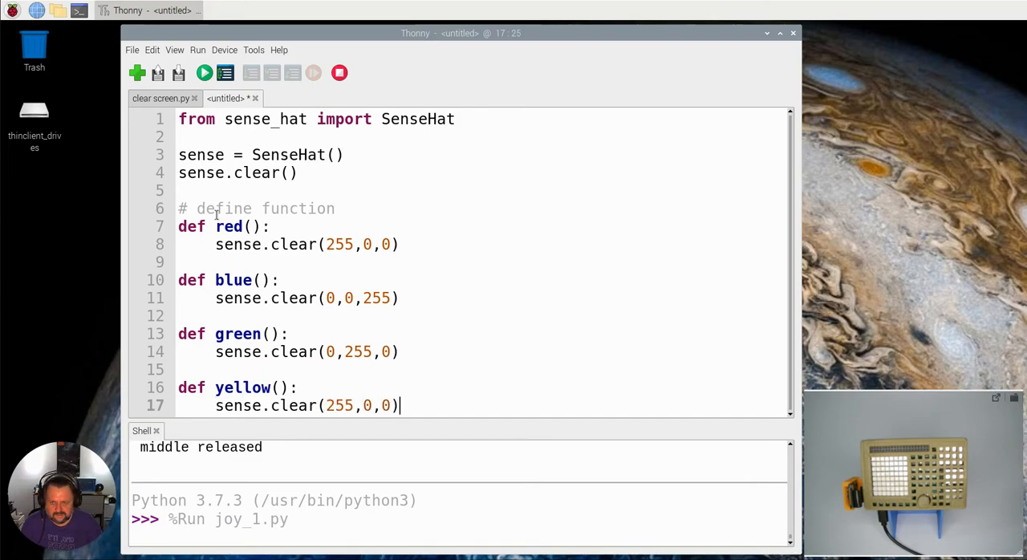
text(255)
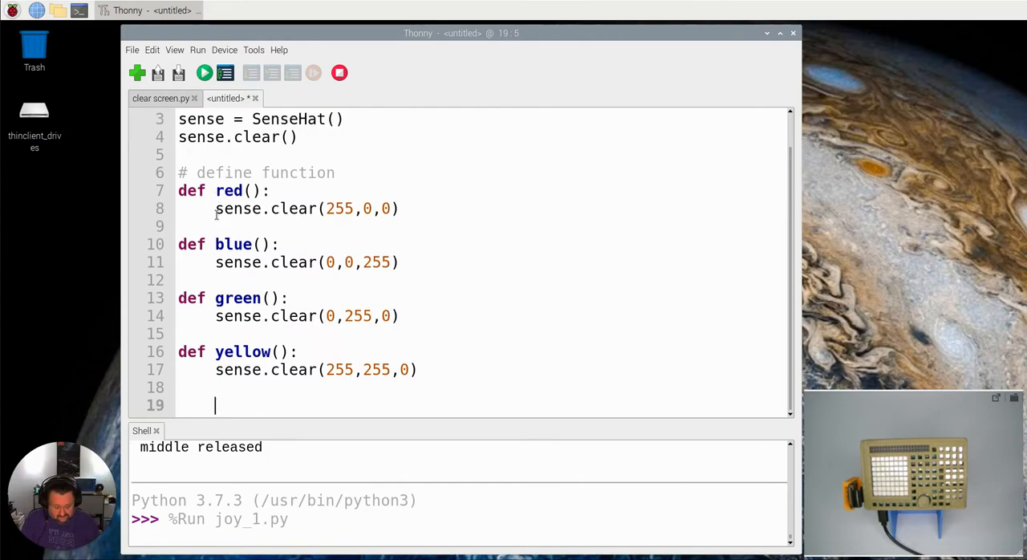
- Add the comment '# associate functions to event'
text(#)
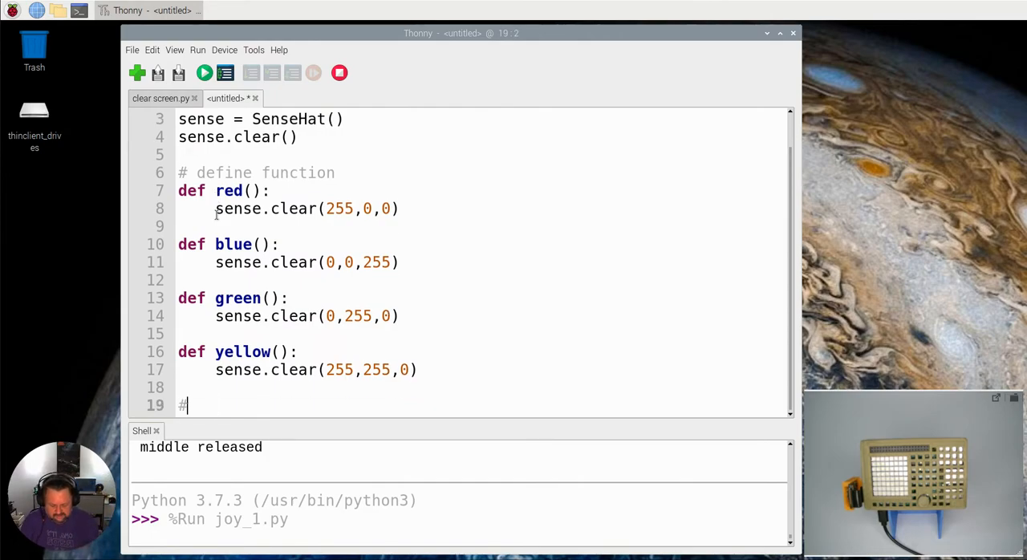
text(s)
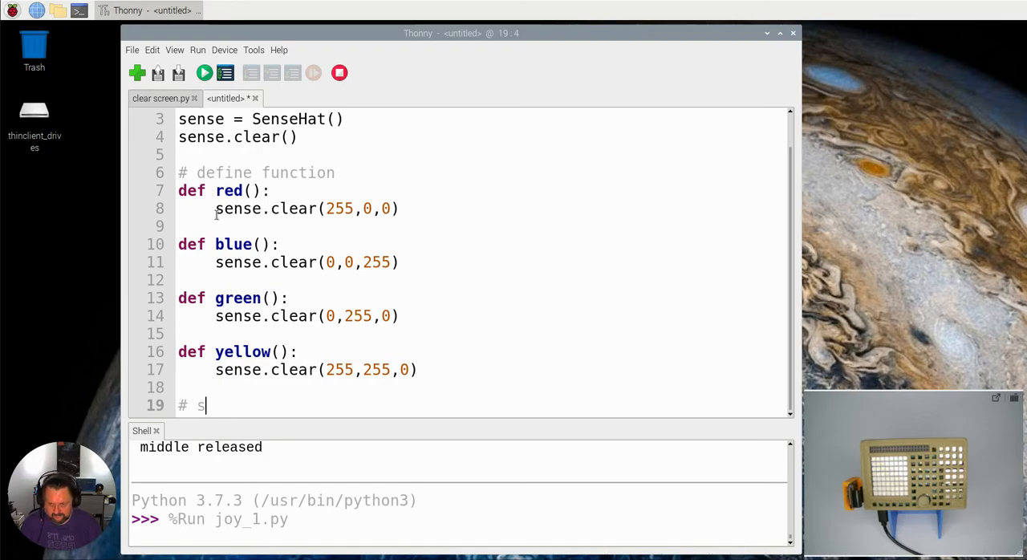
text(ssociate)
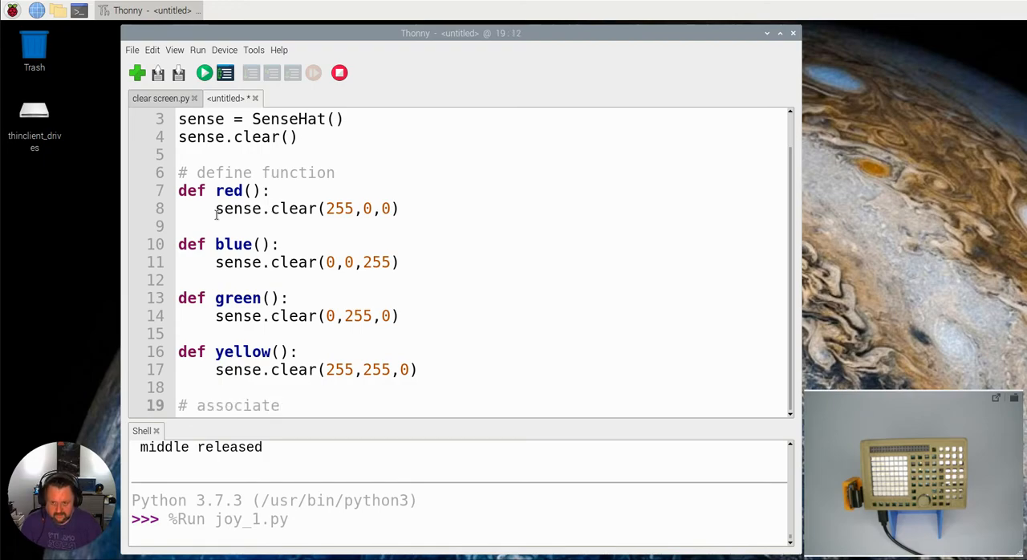
text(functio)
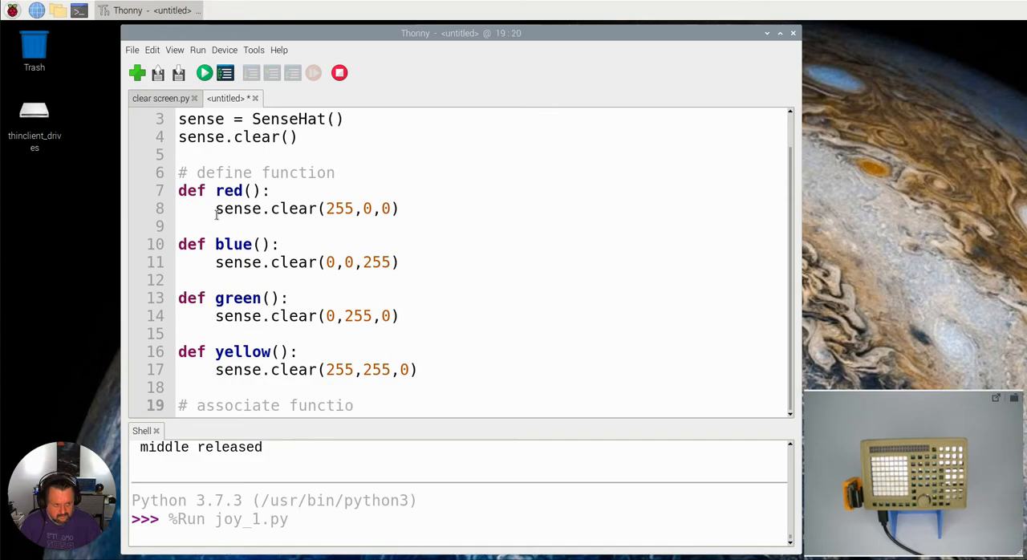
text(ns to event)
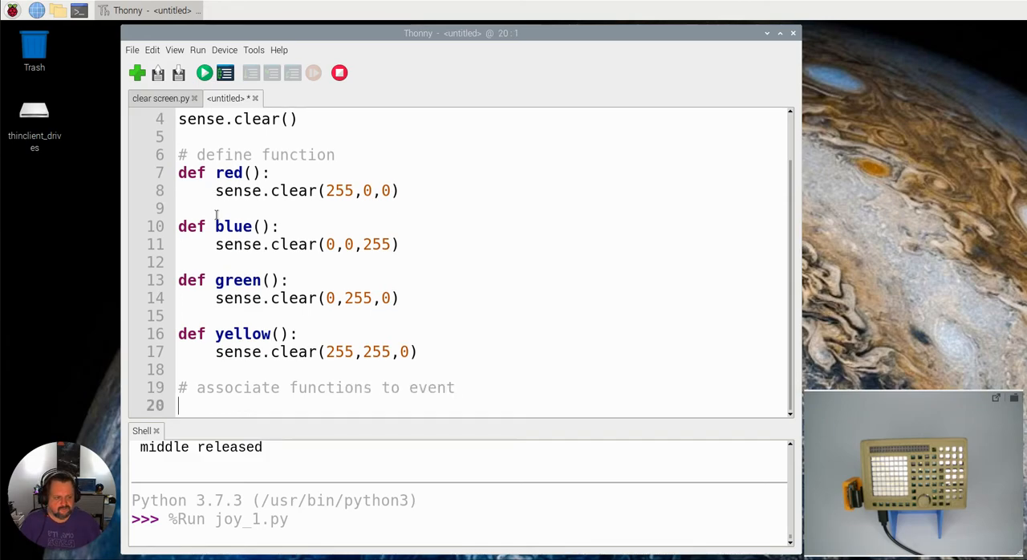
- Assign red to sense.stick.direction_up on the next line
text(sense)
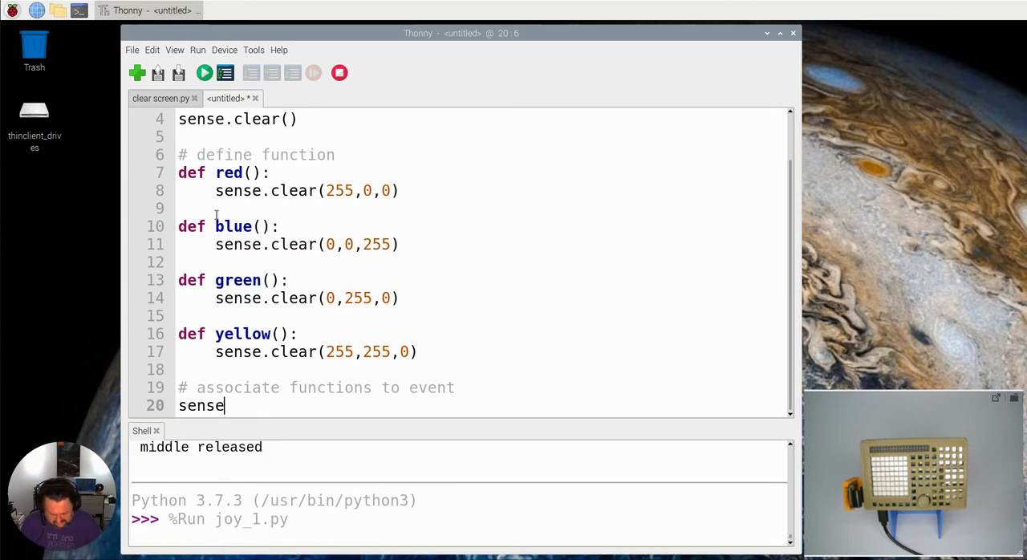
text(.stick)
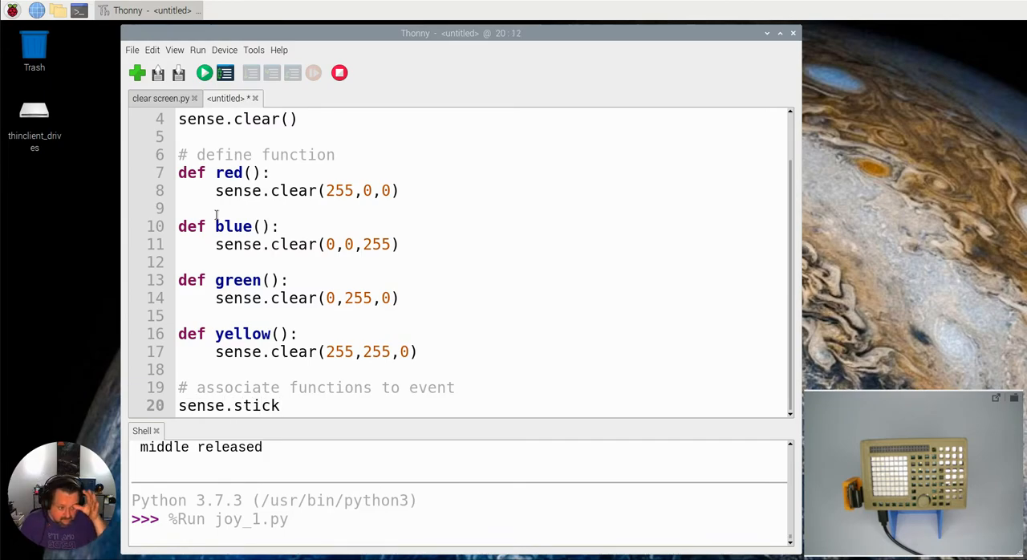
text(.d)
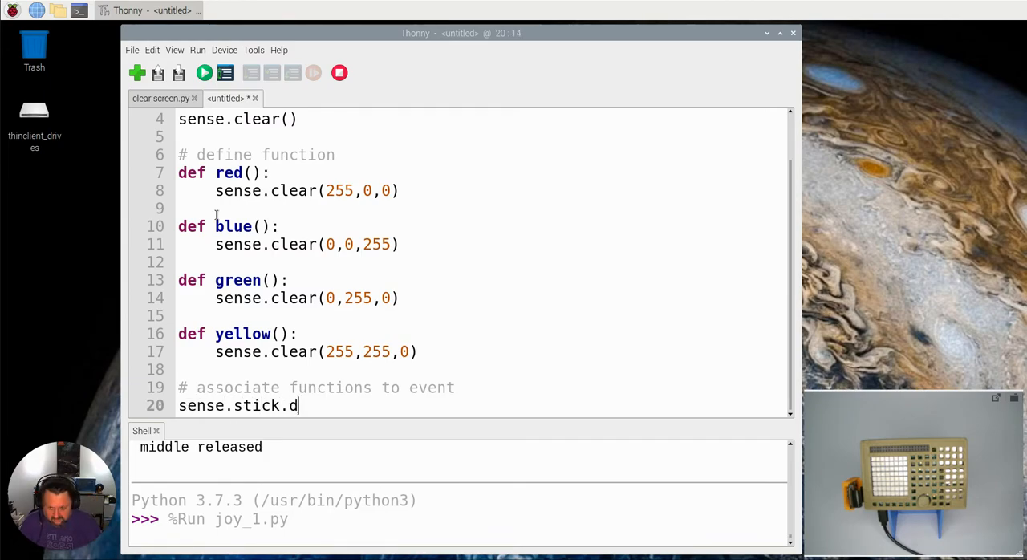
text(irectiko)
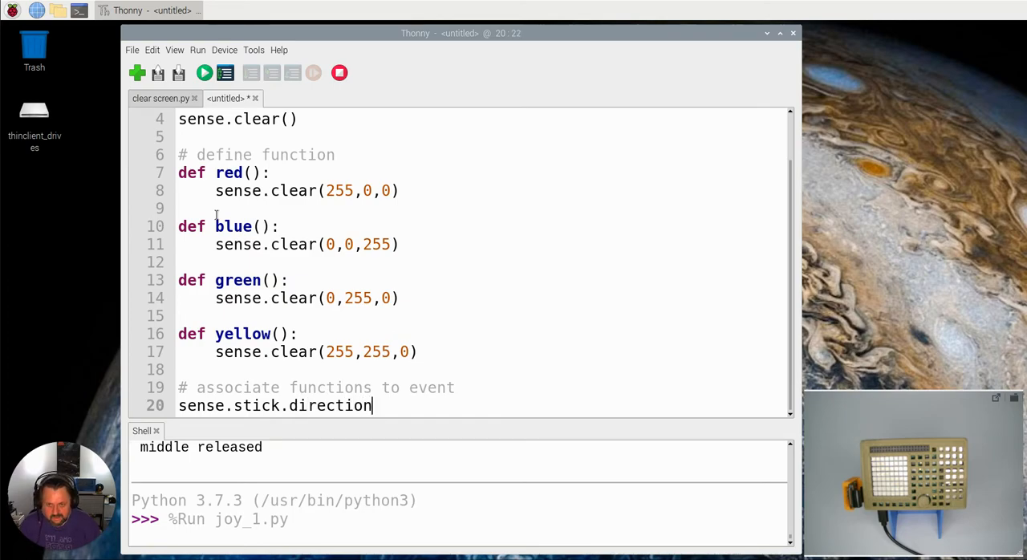
text(_)
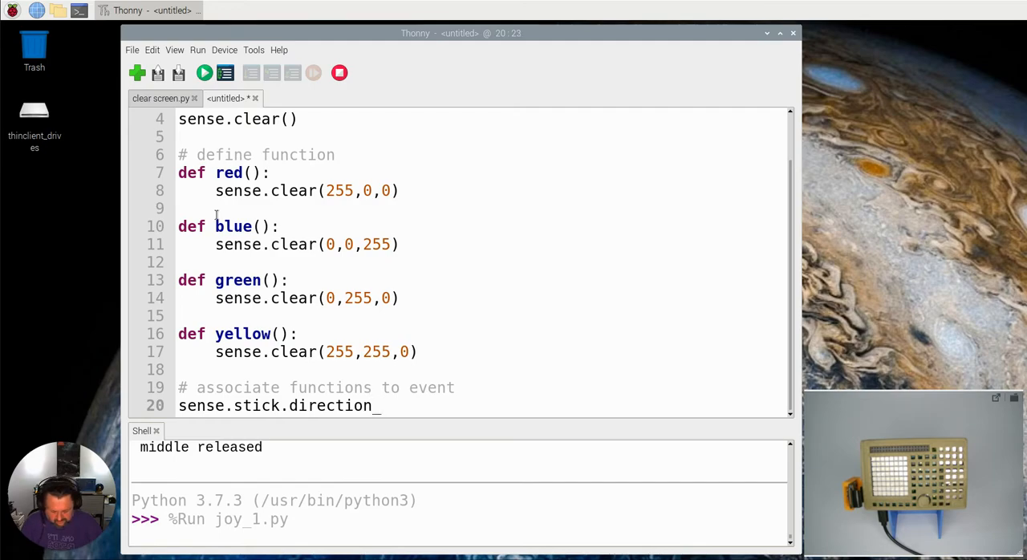
text(up)
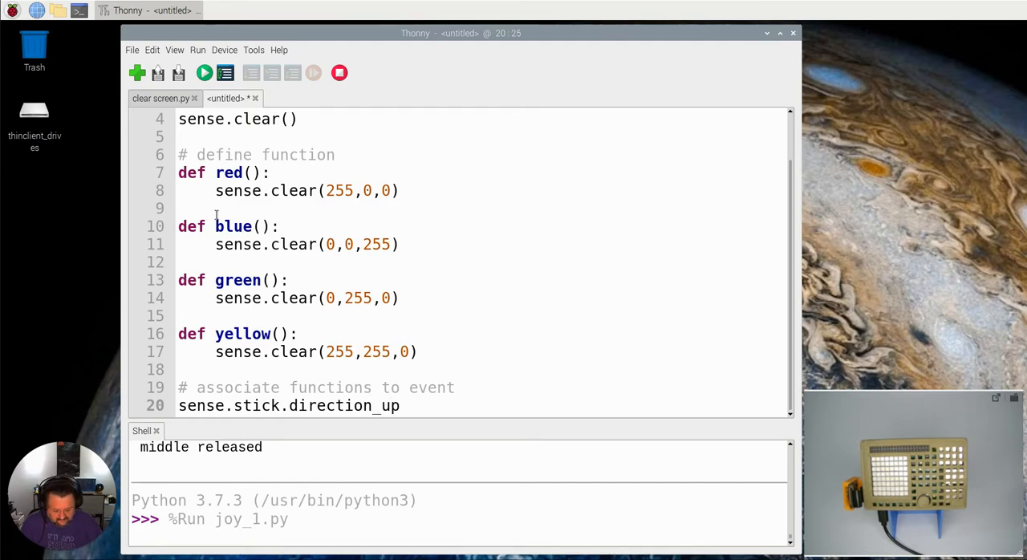
text(= red)
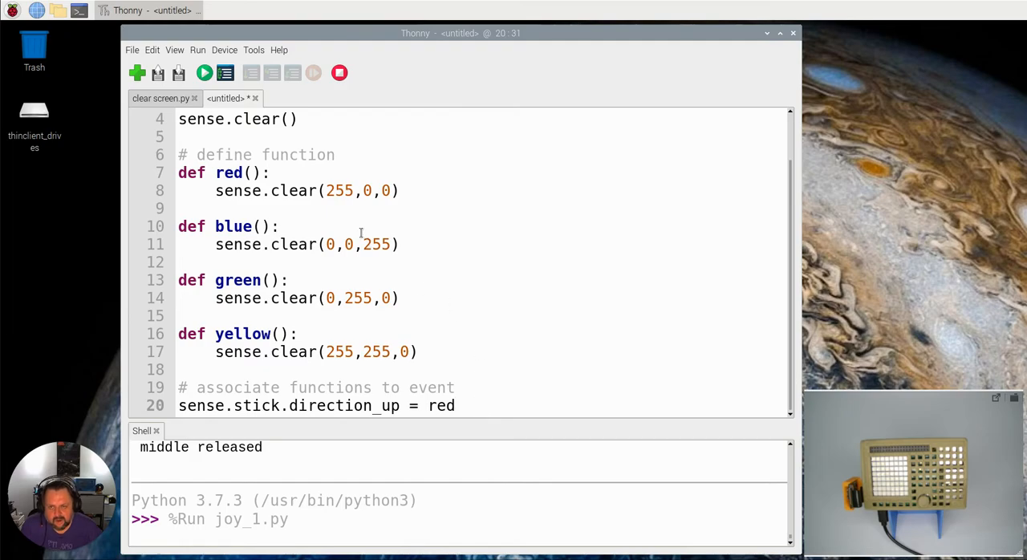
click(457, 405)
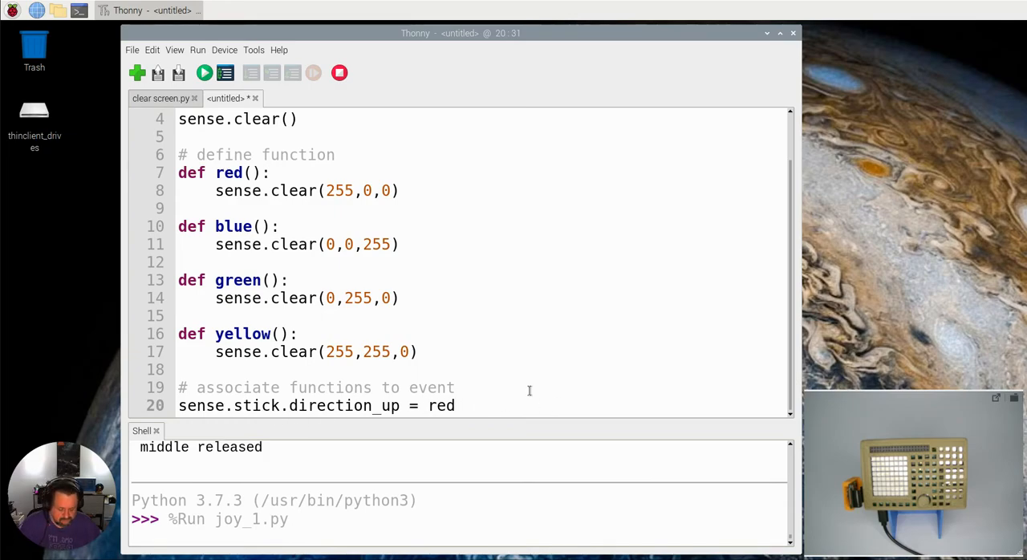
- Assign blue, green and yellow on the three following direction_up lines
text(s)
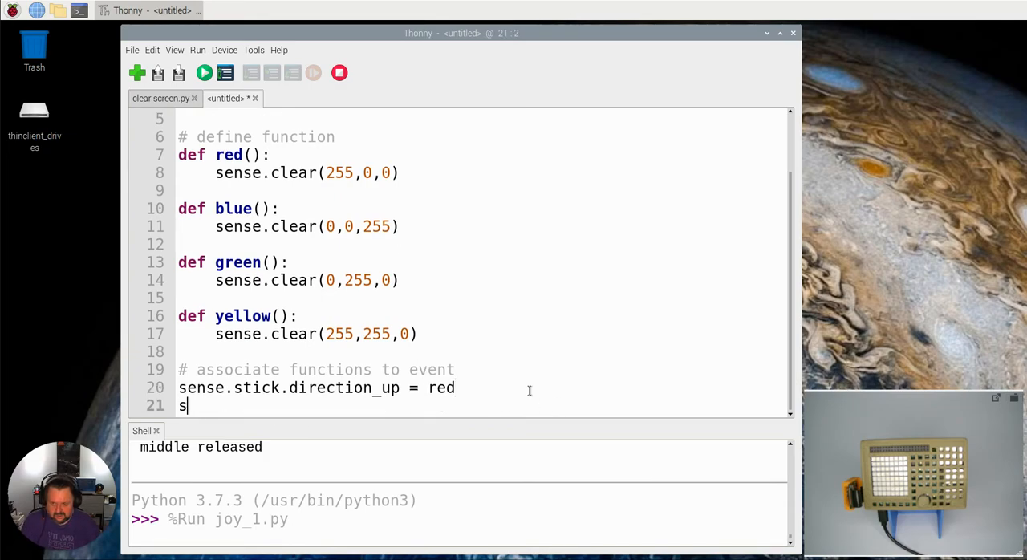
text(sn)
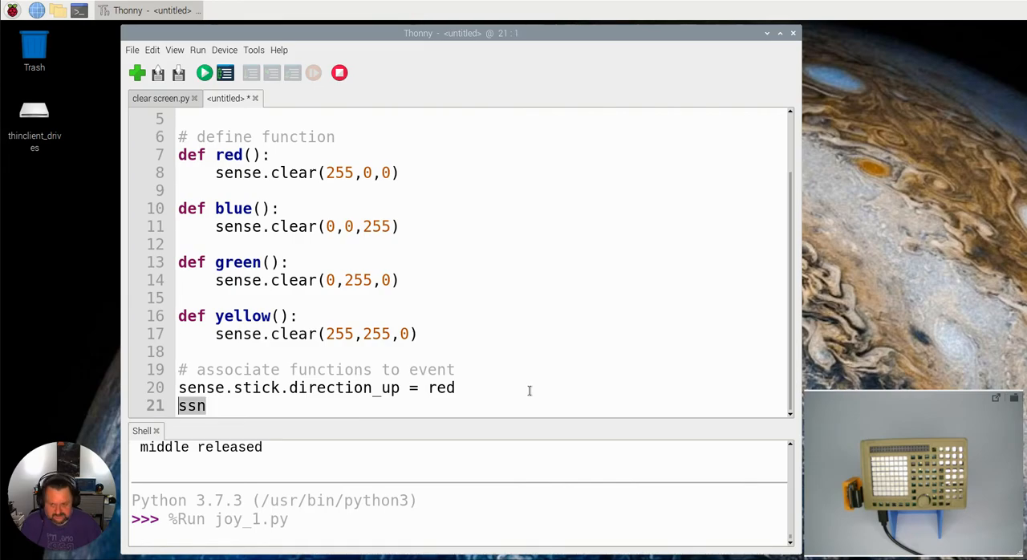
key(BackSpace)
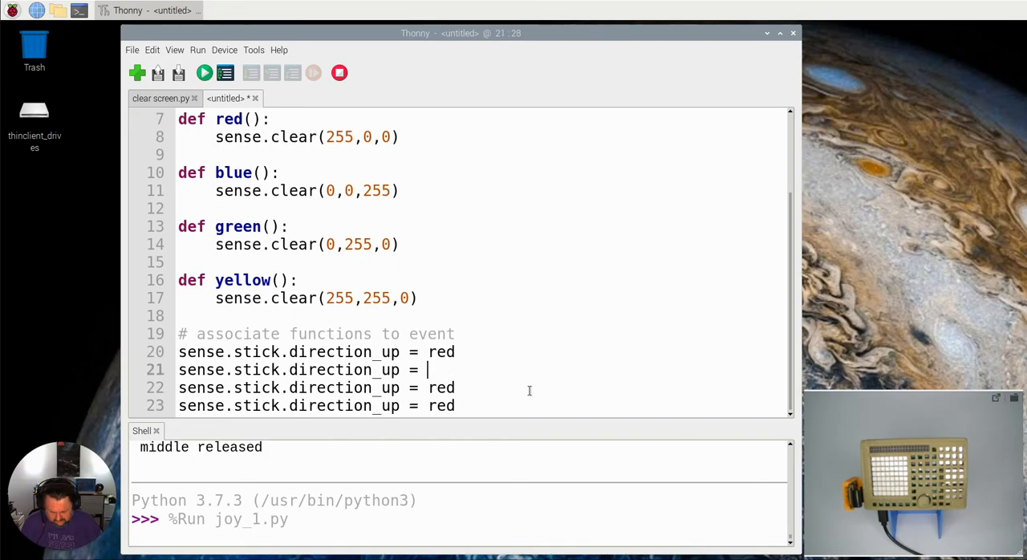
text(blue)
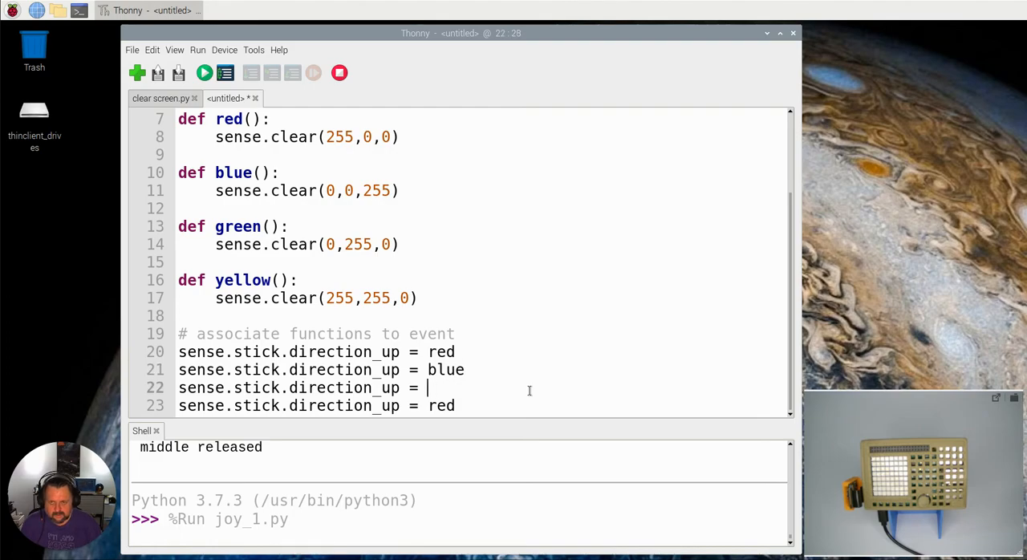
text(green)
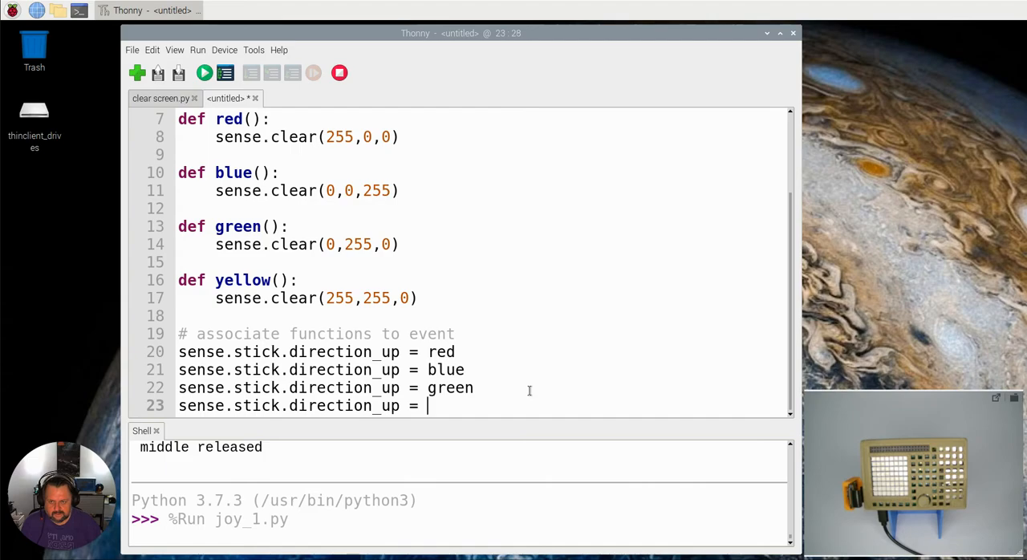
text(yell)
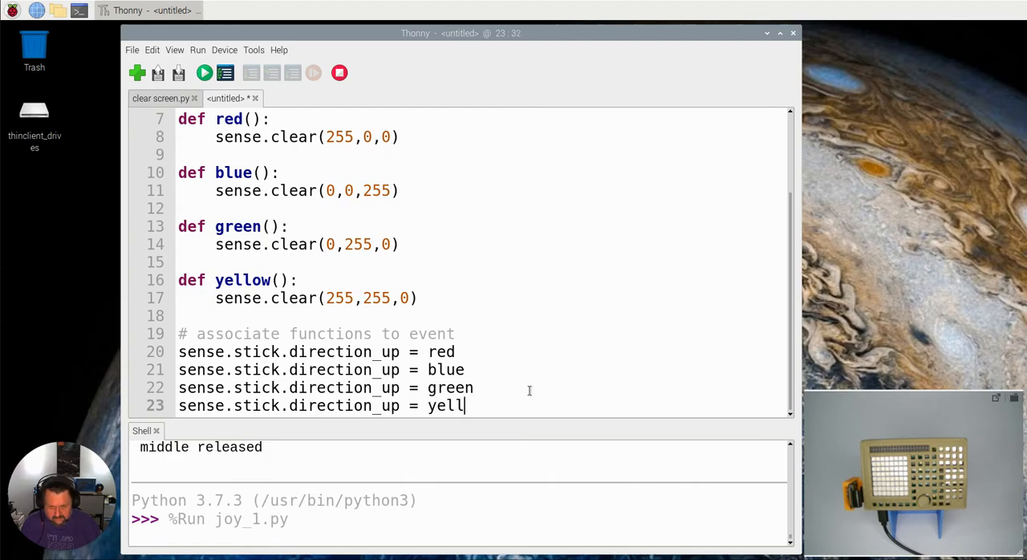
text(ow)
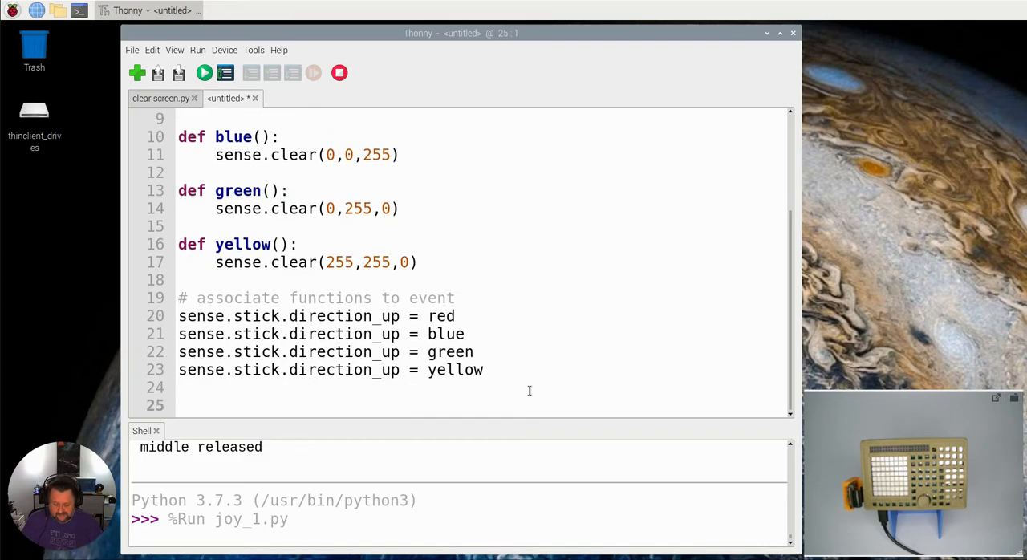
- End the script with a while True: loop containing pass
text(wile)
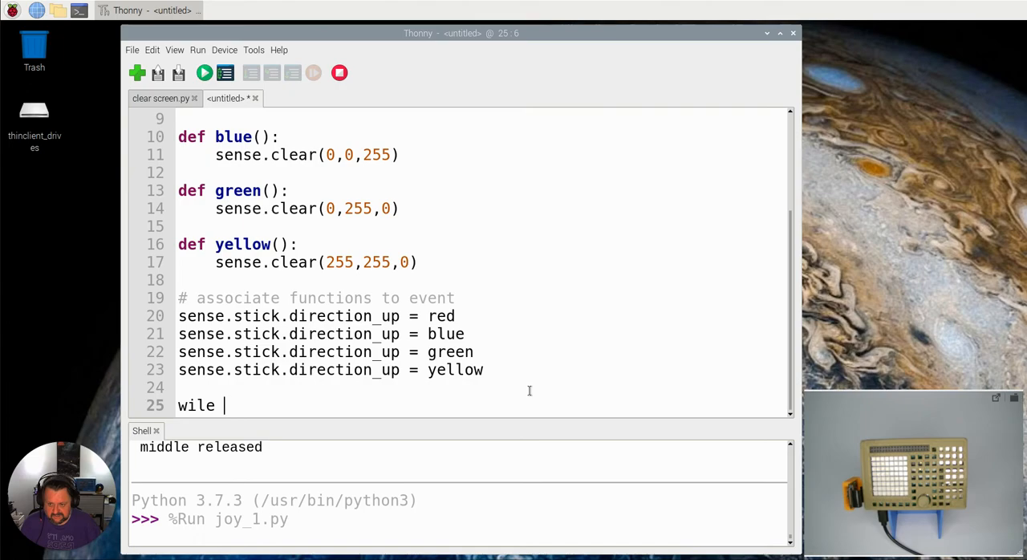
key(BackSpace)
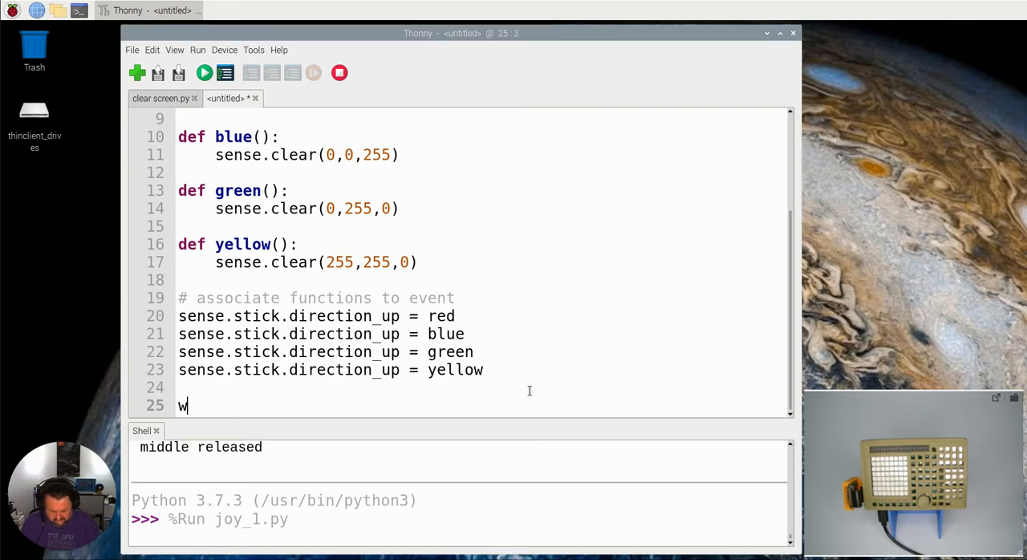
text(hile)
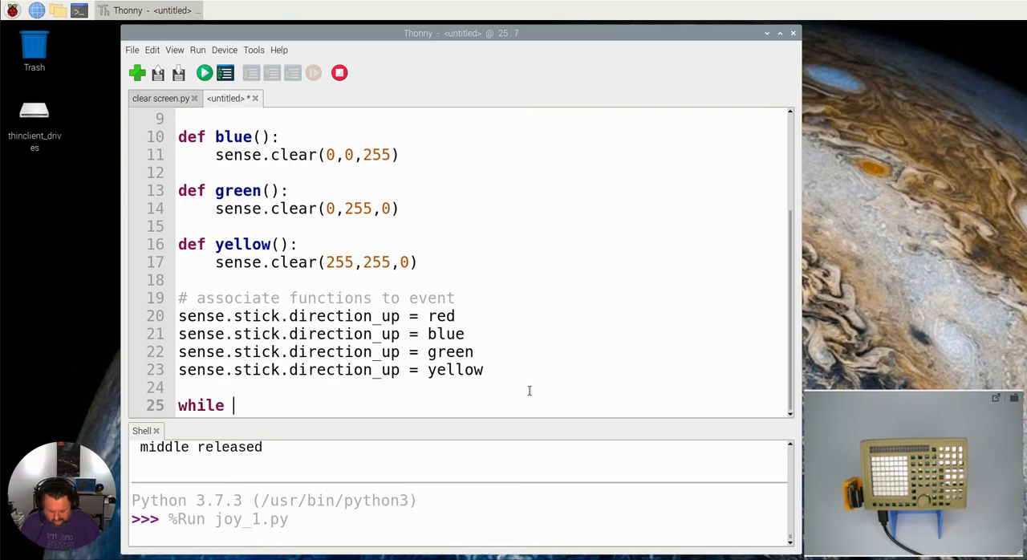
text(True:)
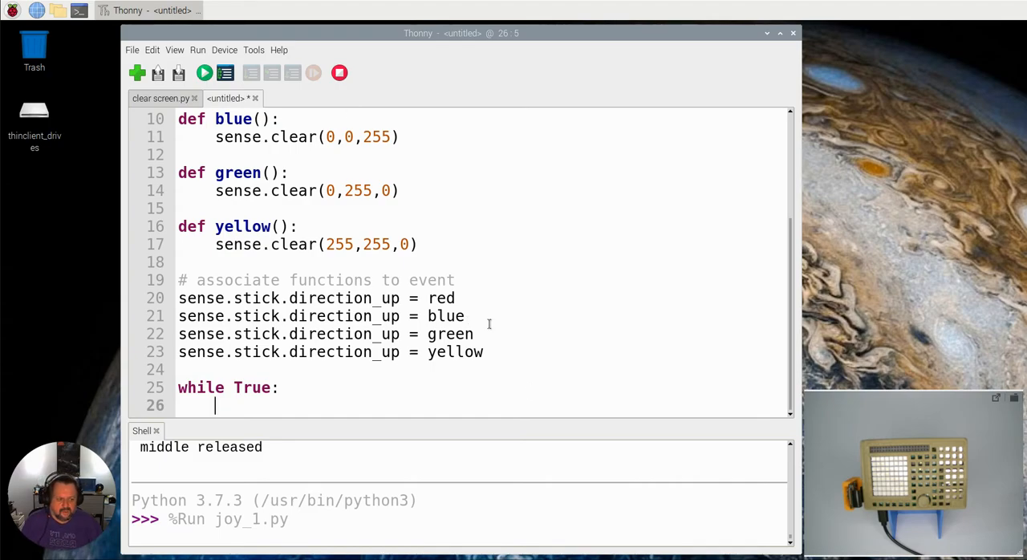
text(pass)
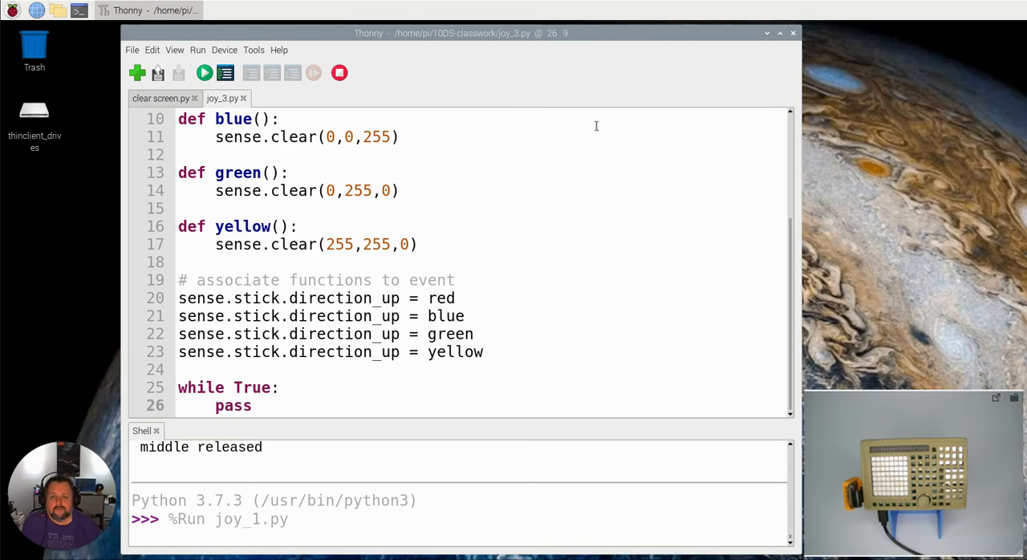
mouse_move(569, 250)
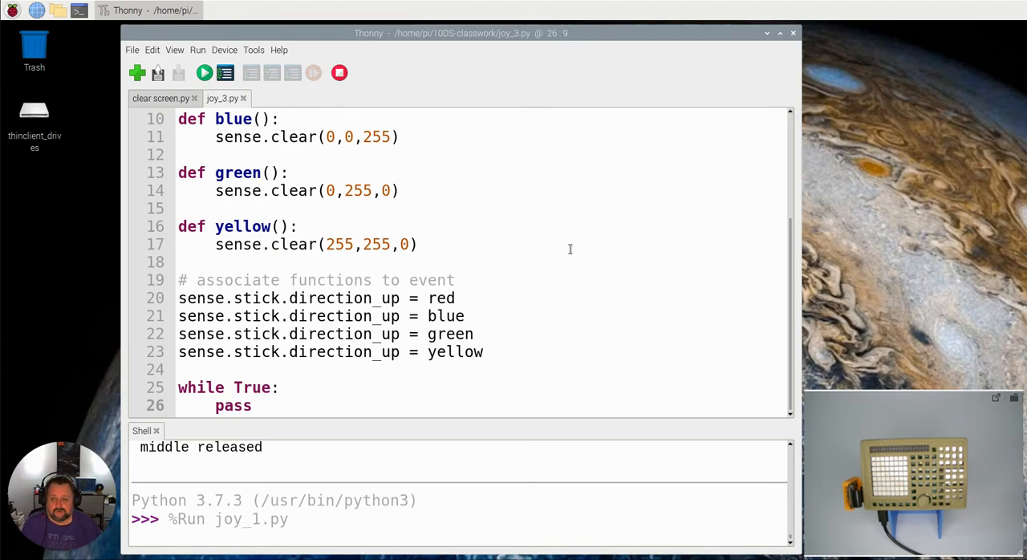
mouse_move(204, 73)
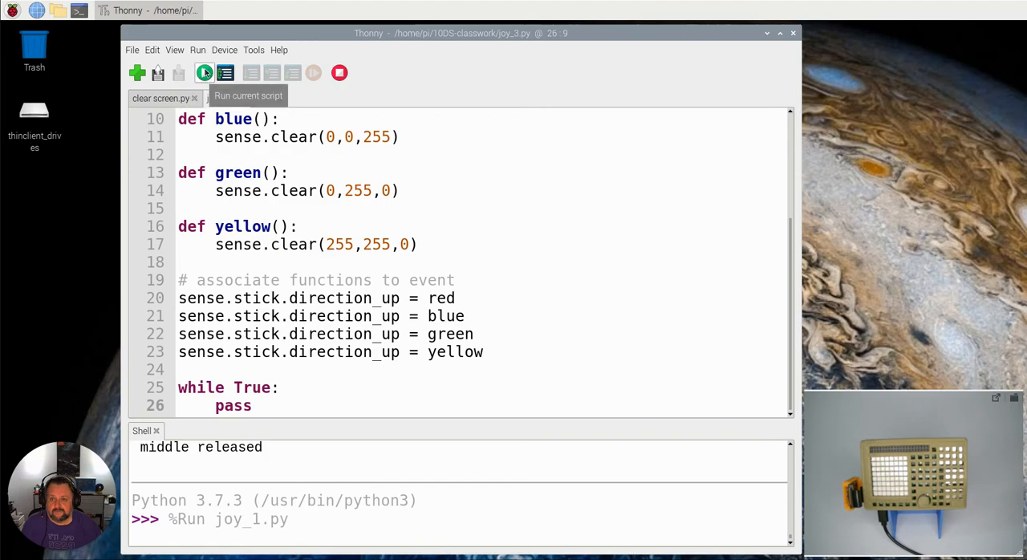
- Run joy_3.py from the toolbar to light up the Sense HAT
click(203, 73)
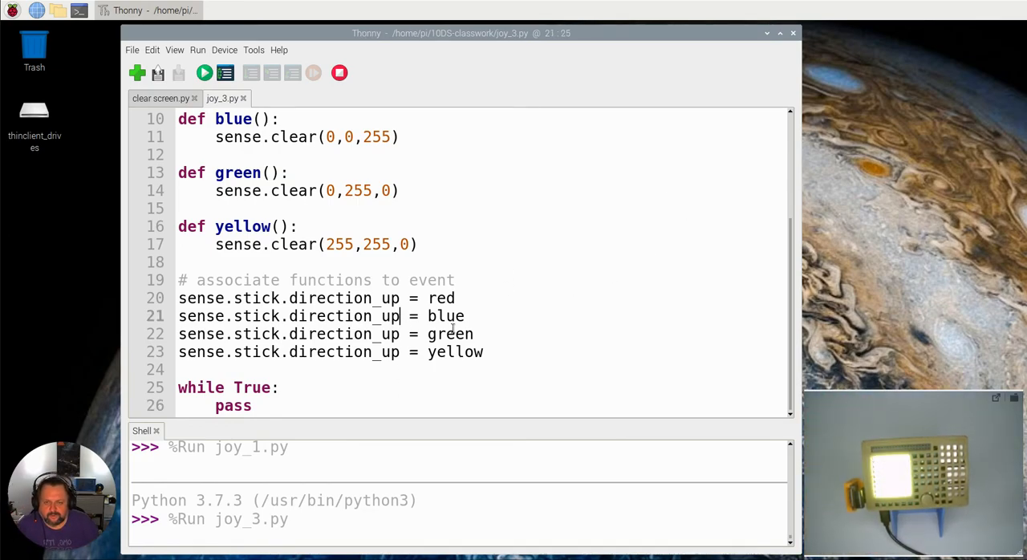
- Change the blue, green and yellow lines to direction_down, direction_left and direction_right
key(BackSpace)
text(down)
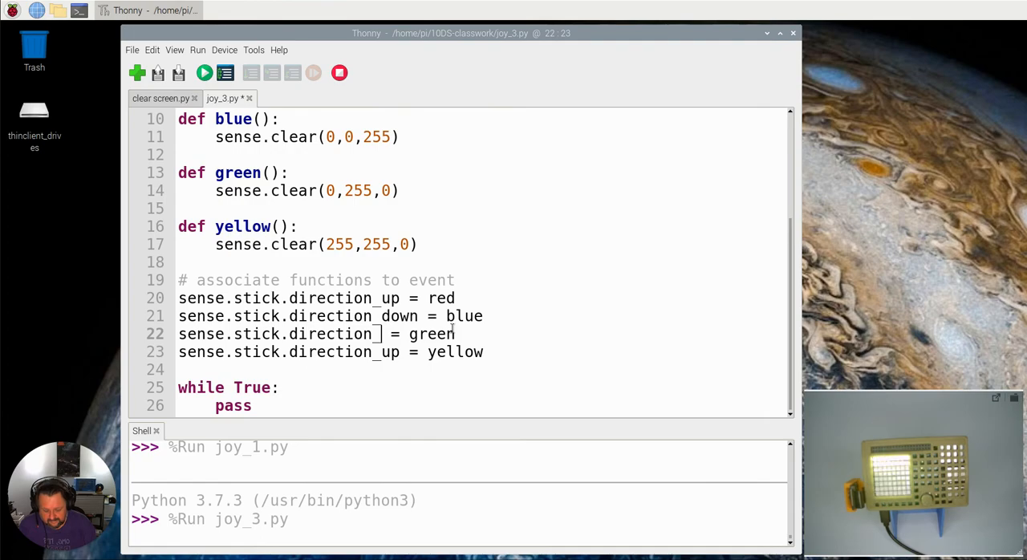
text(left)
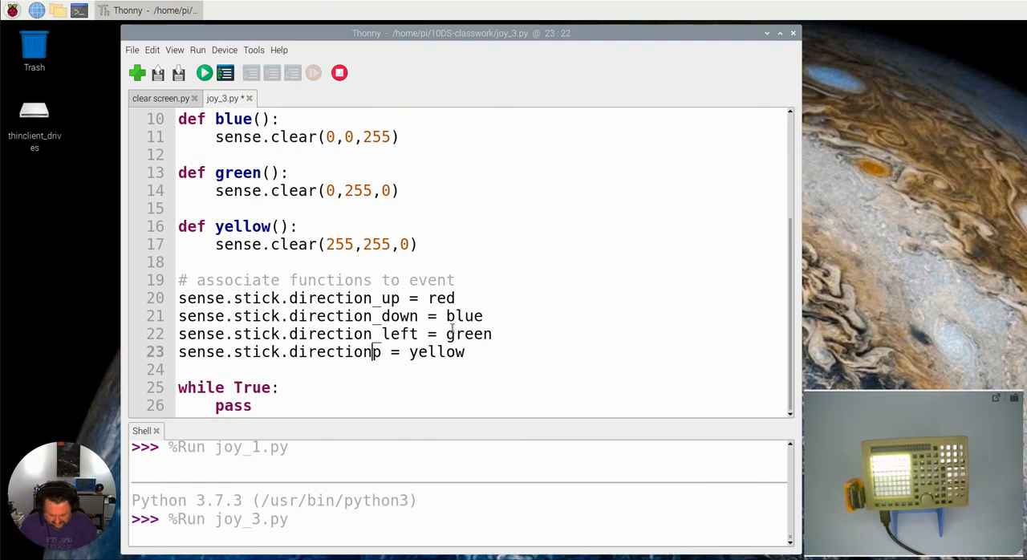
text(right)
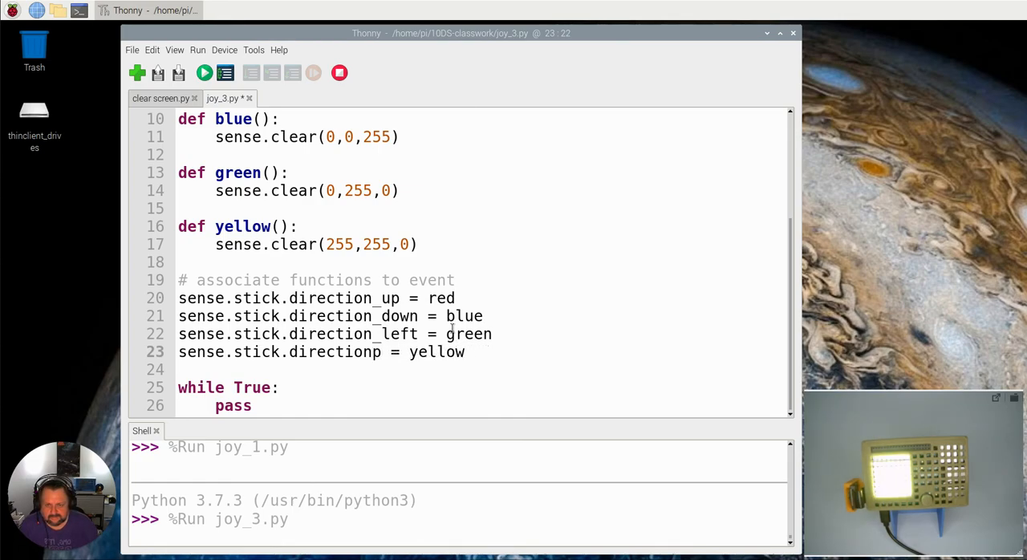
key(BackSpace)
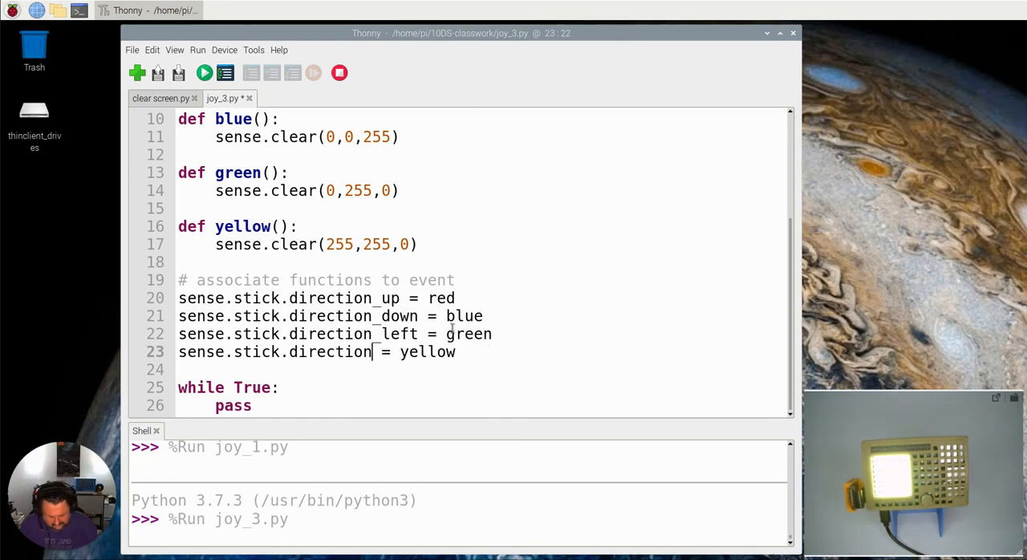
text(_right)
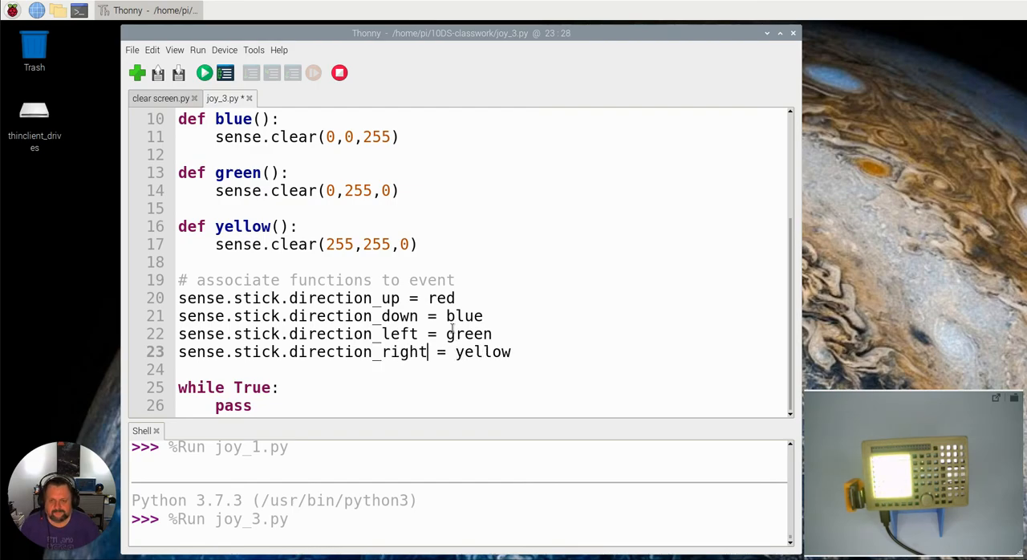
mouse_move(225, 73)
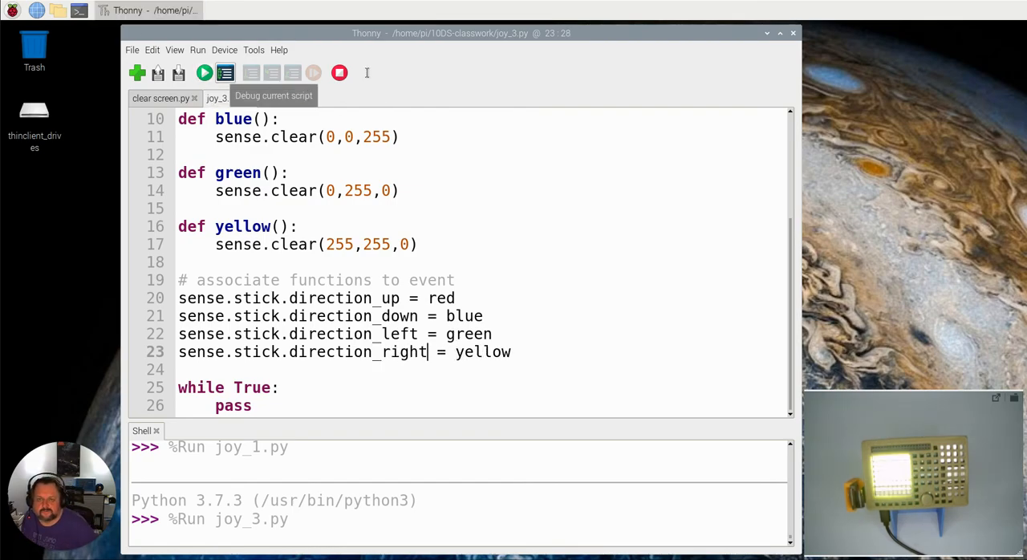
- Rerun the edited joy_3.py with the new joystick direction mappings
click(204, 73)
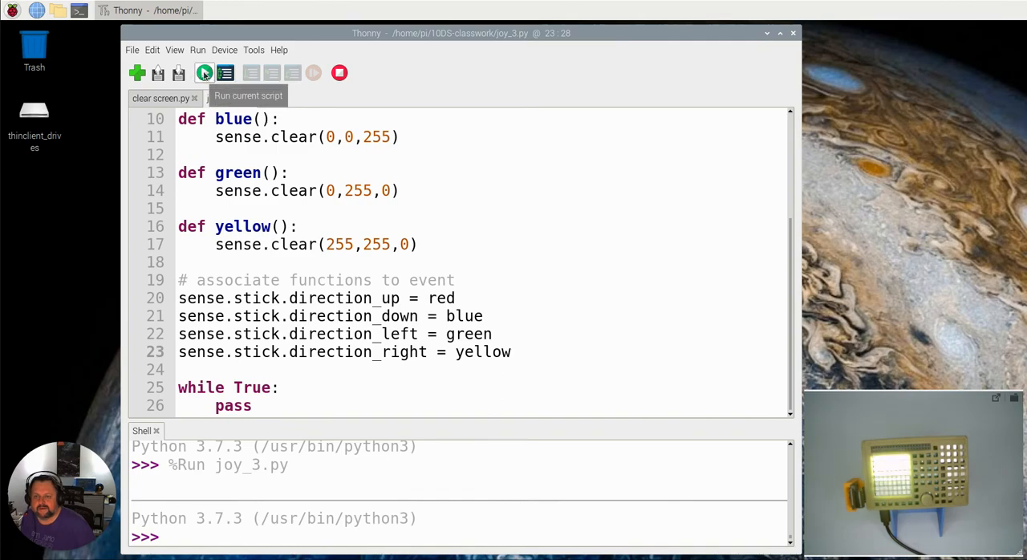
click(205, 73)
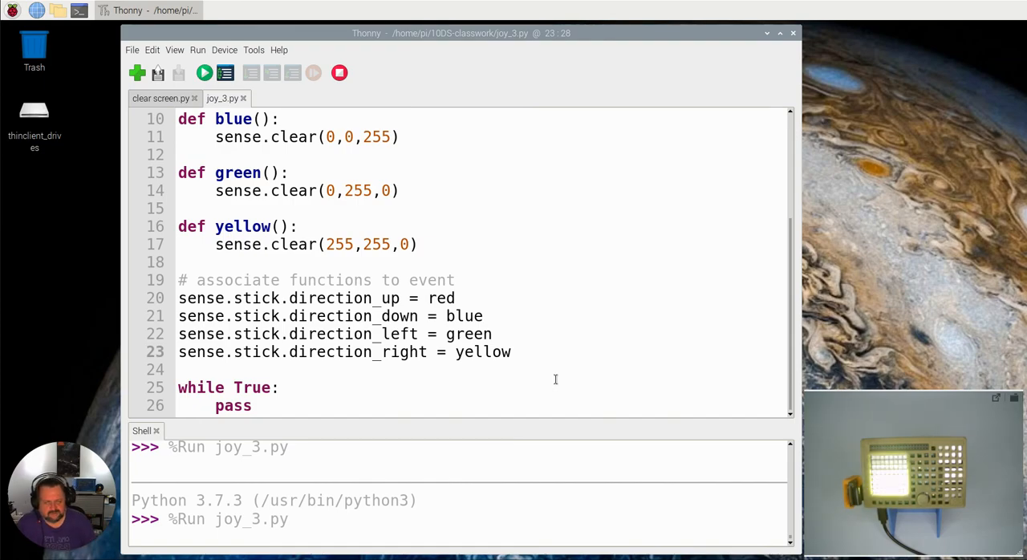
mouse_move(339, 73)
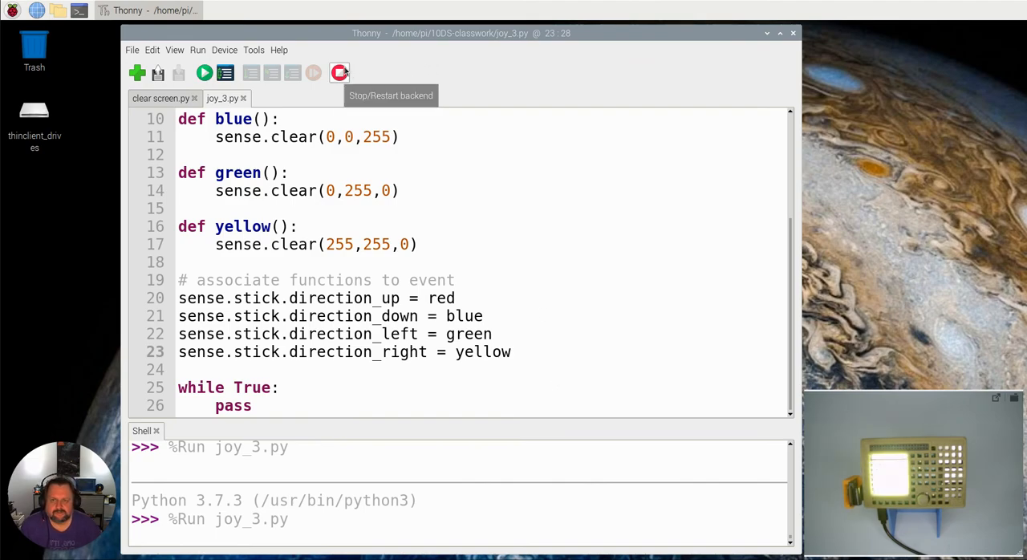
mouse_move(356, 84)
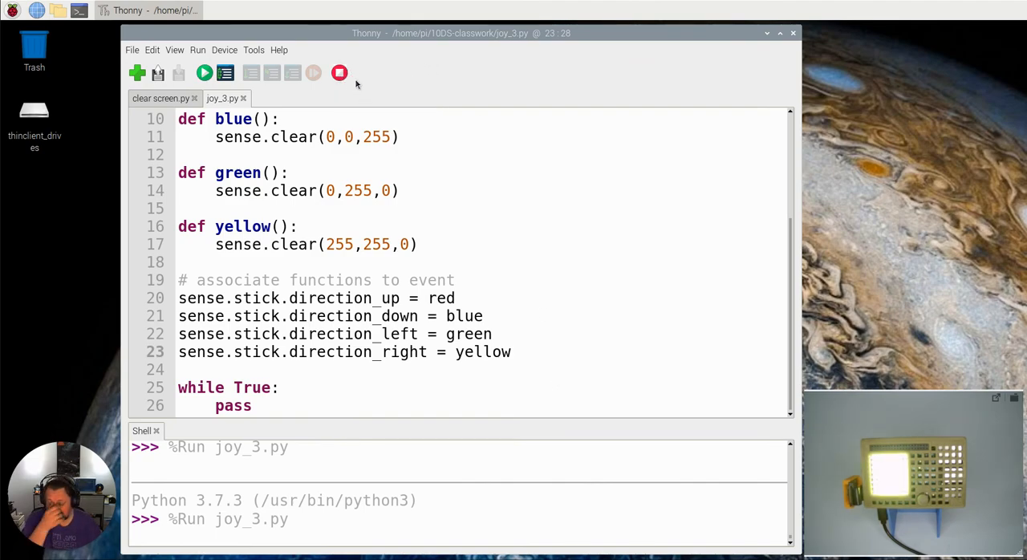